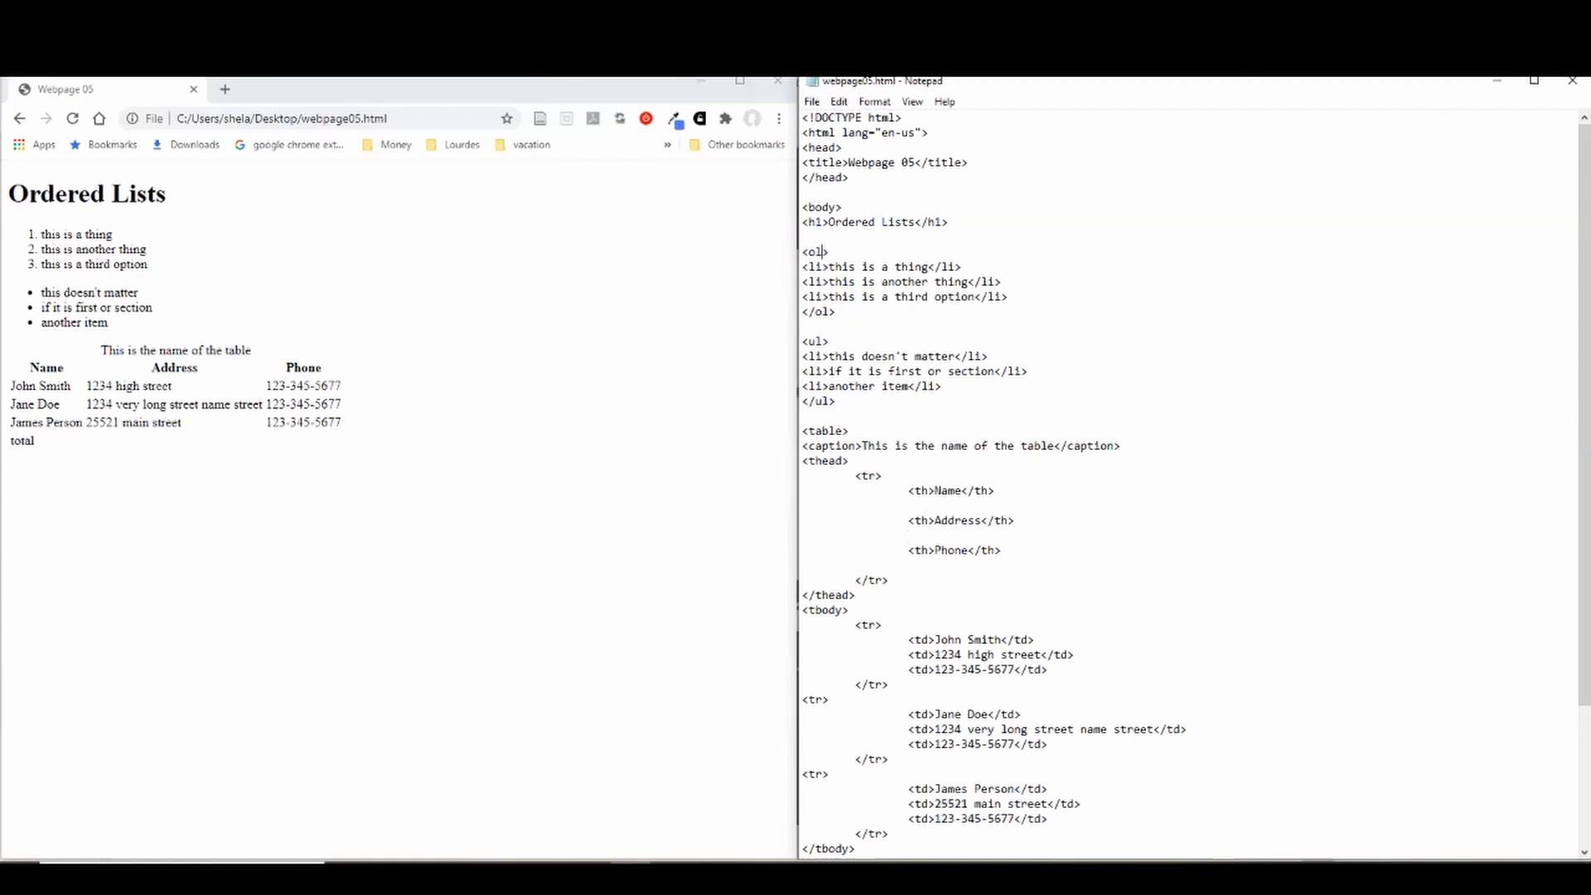
Step: Open webpage05.html's source in a new Chrome tab and highlight the en-us value
{"action": "right_click", "coordinate": [457, 507]}
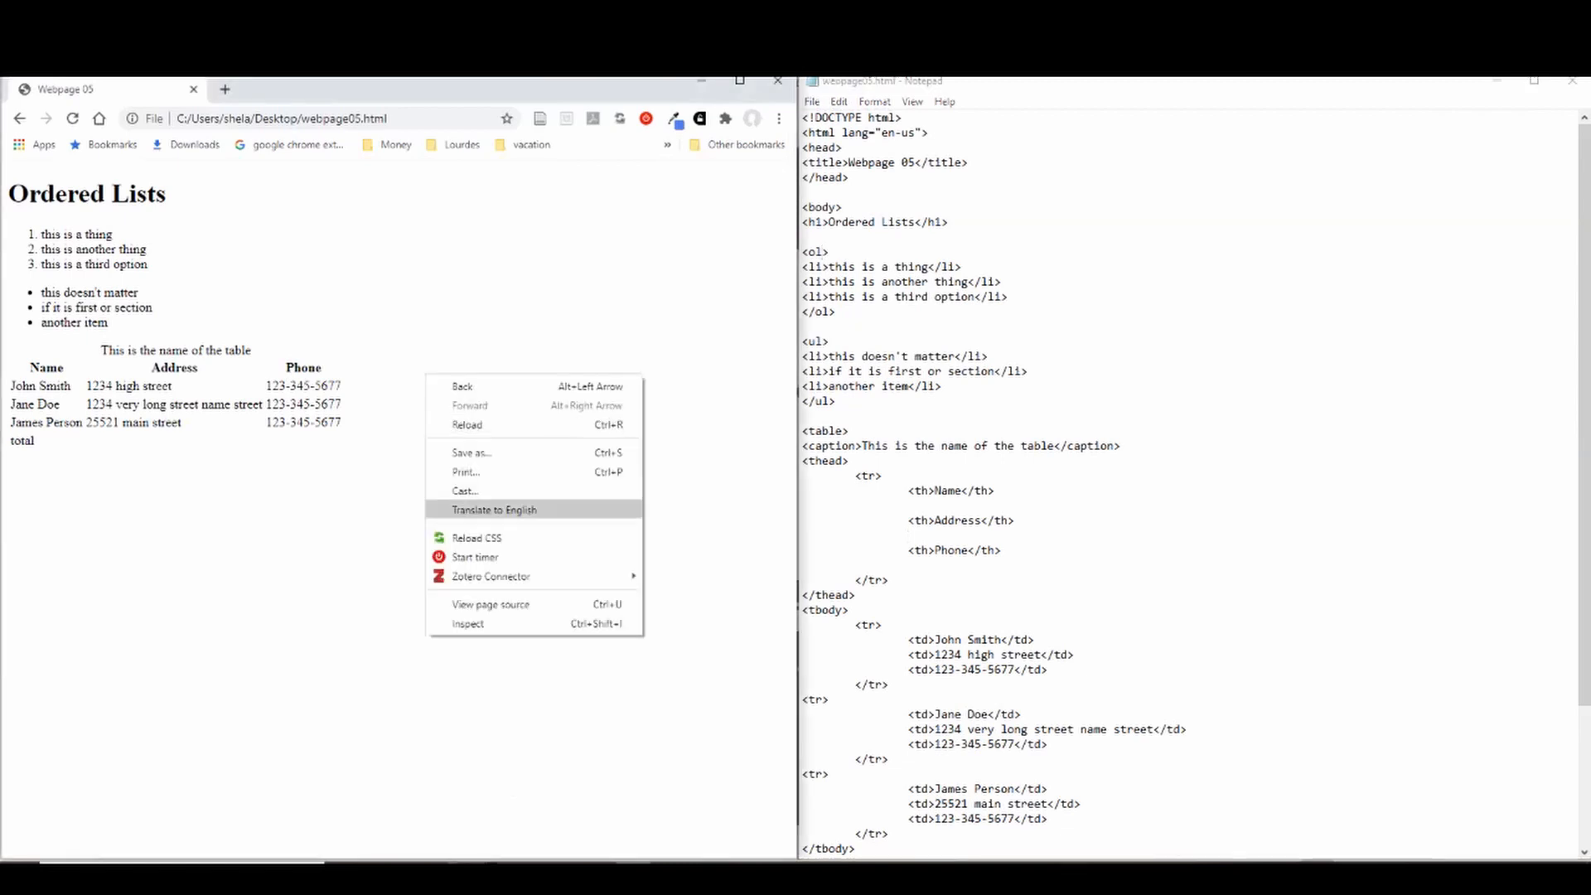
{"action": "left_click", "coordinate": [490, 604]}
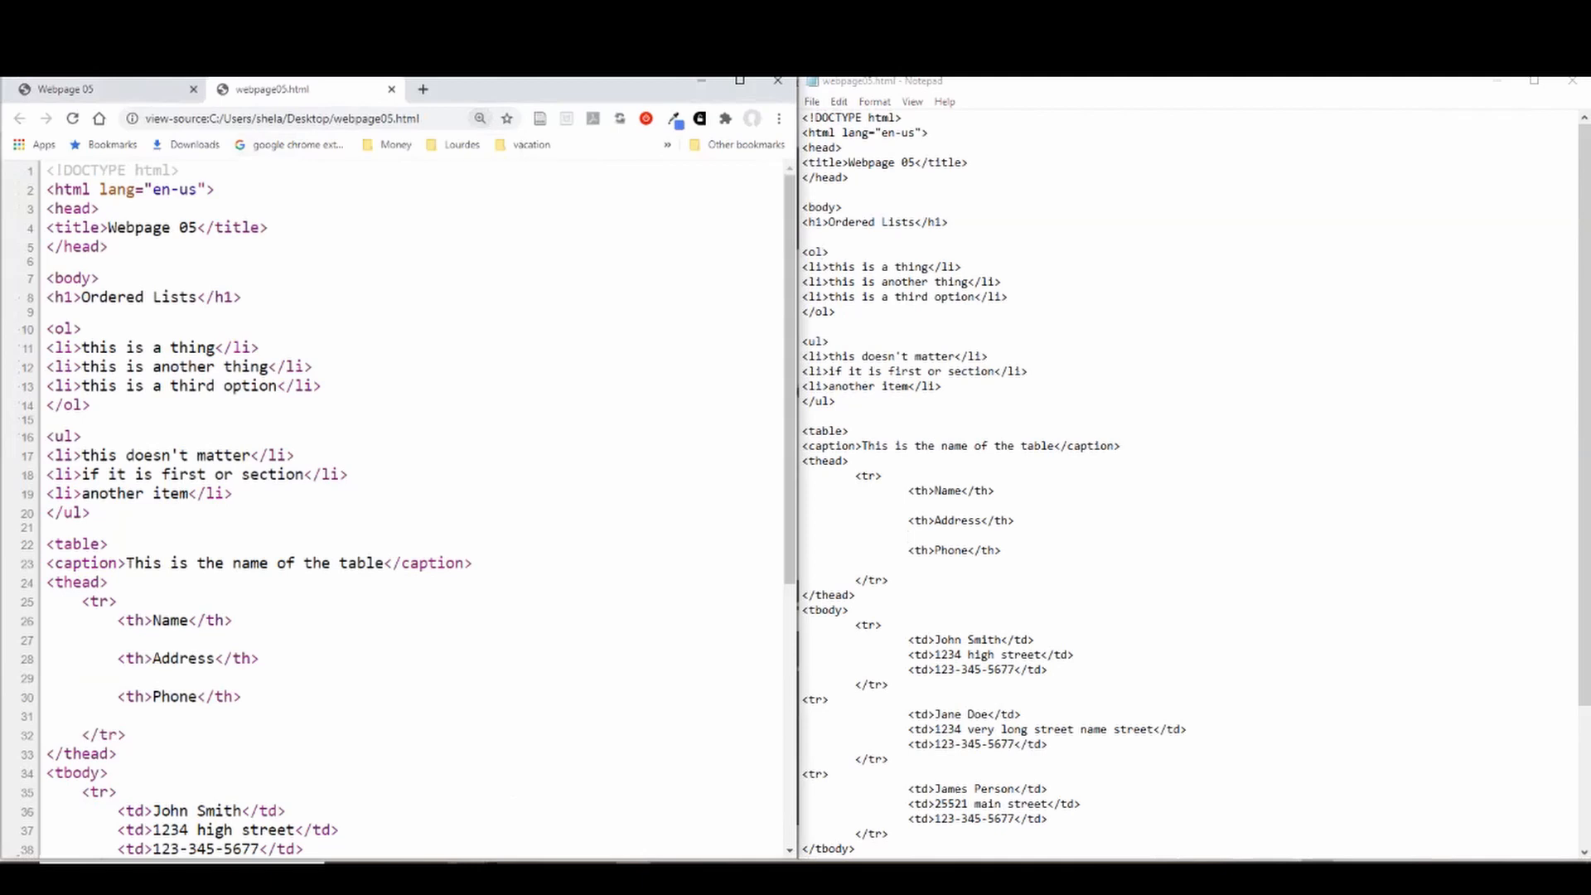
{"action": "double_click", "coordinate": [120, 190]}
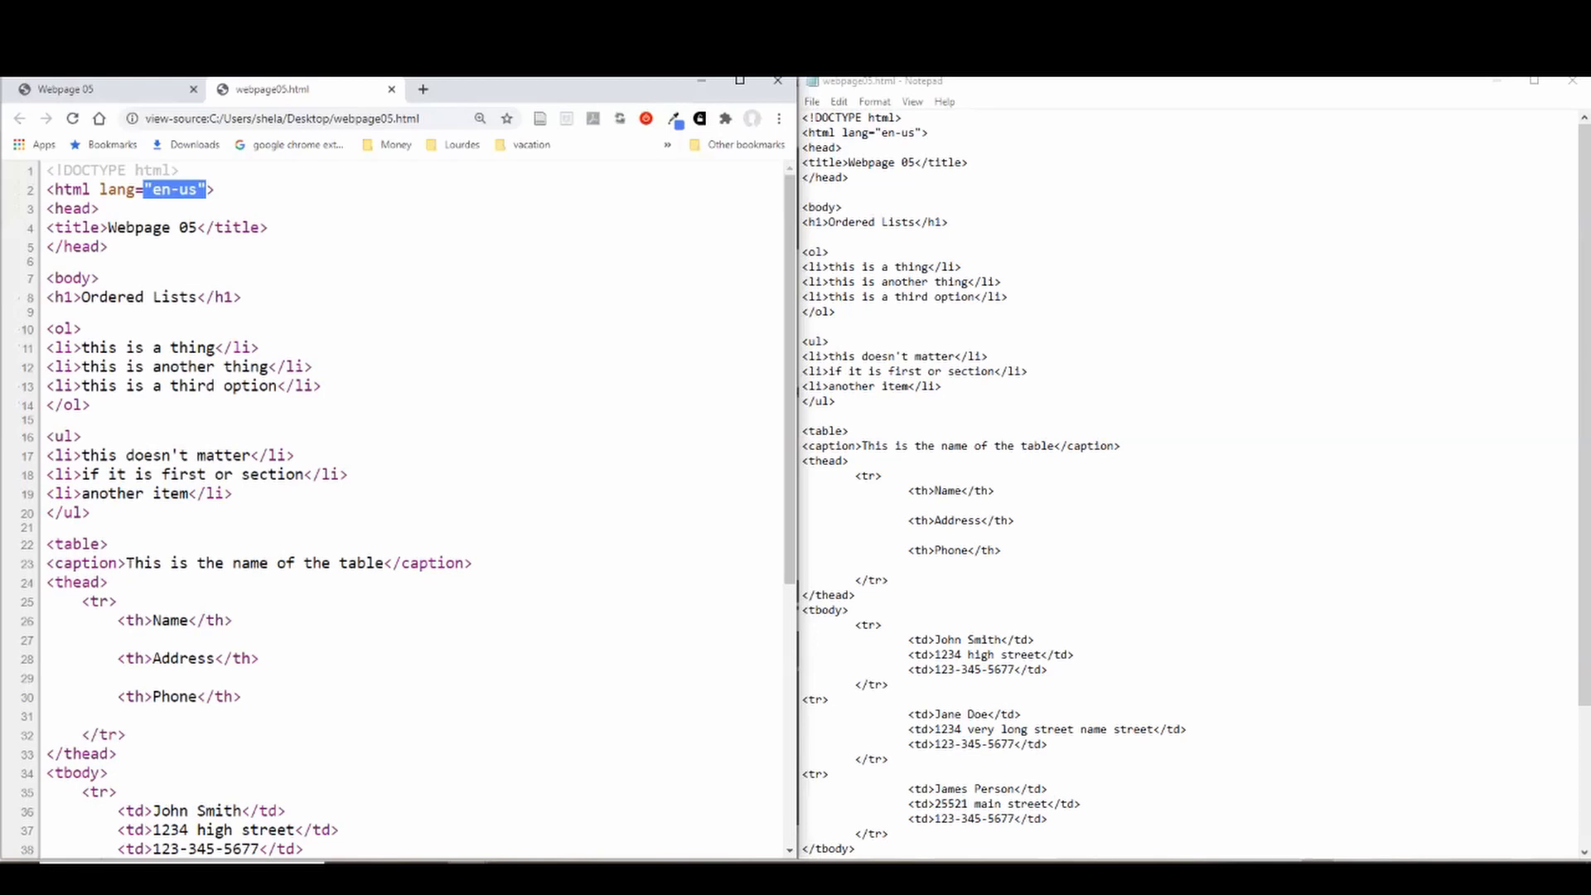
{"action": "type", "text": "t"}
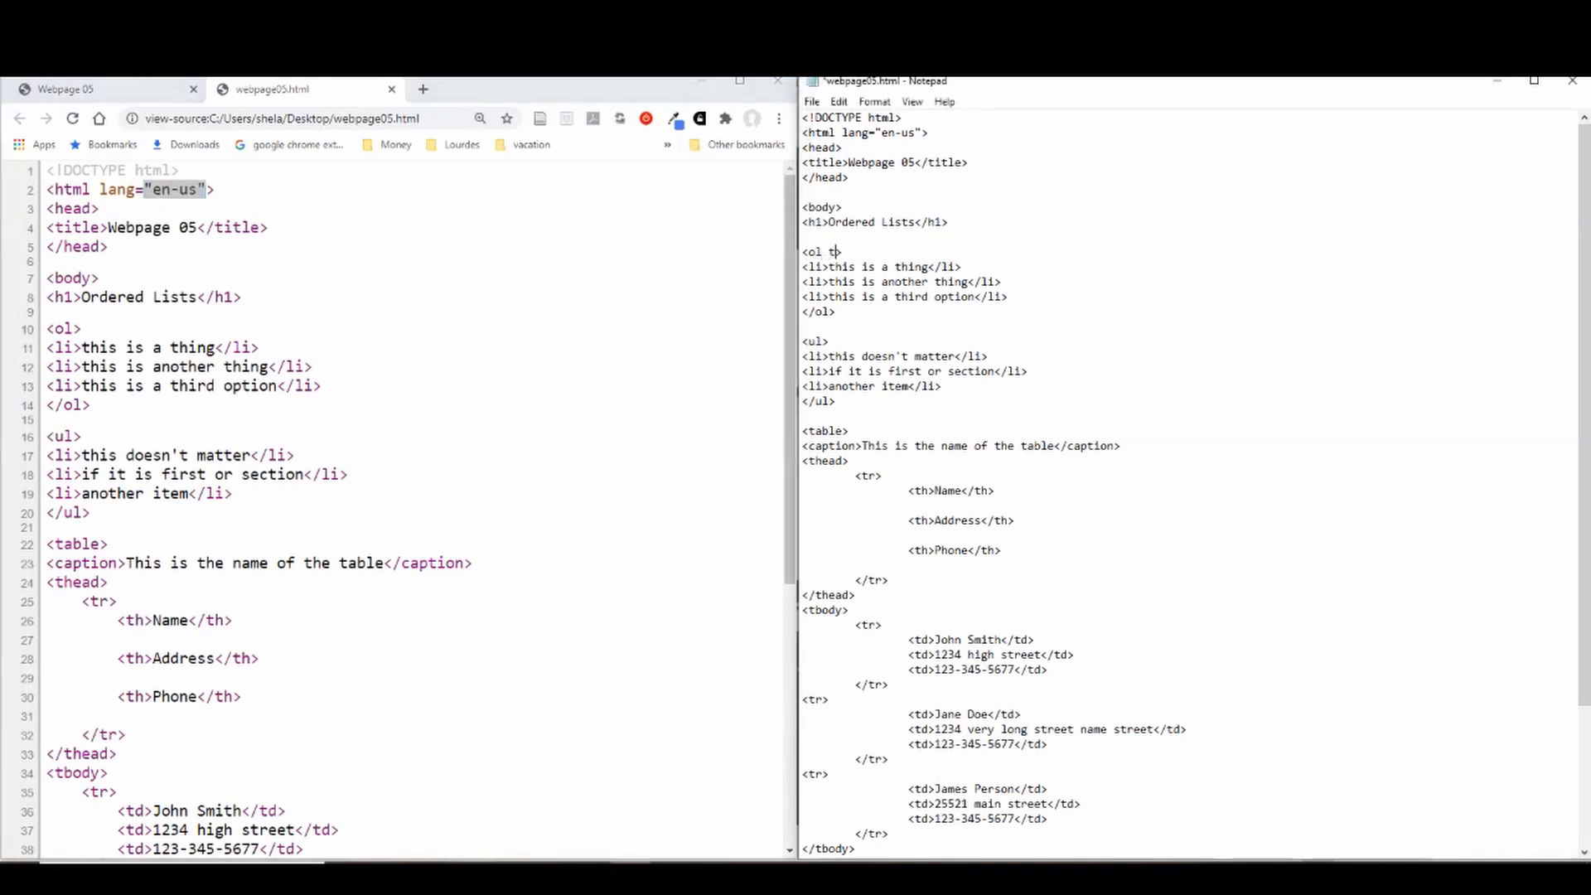
Step: Add type="a" to the ordered list and check the lettered numbering in Chrome
{"action": "type", "text": "type=\""}
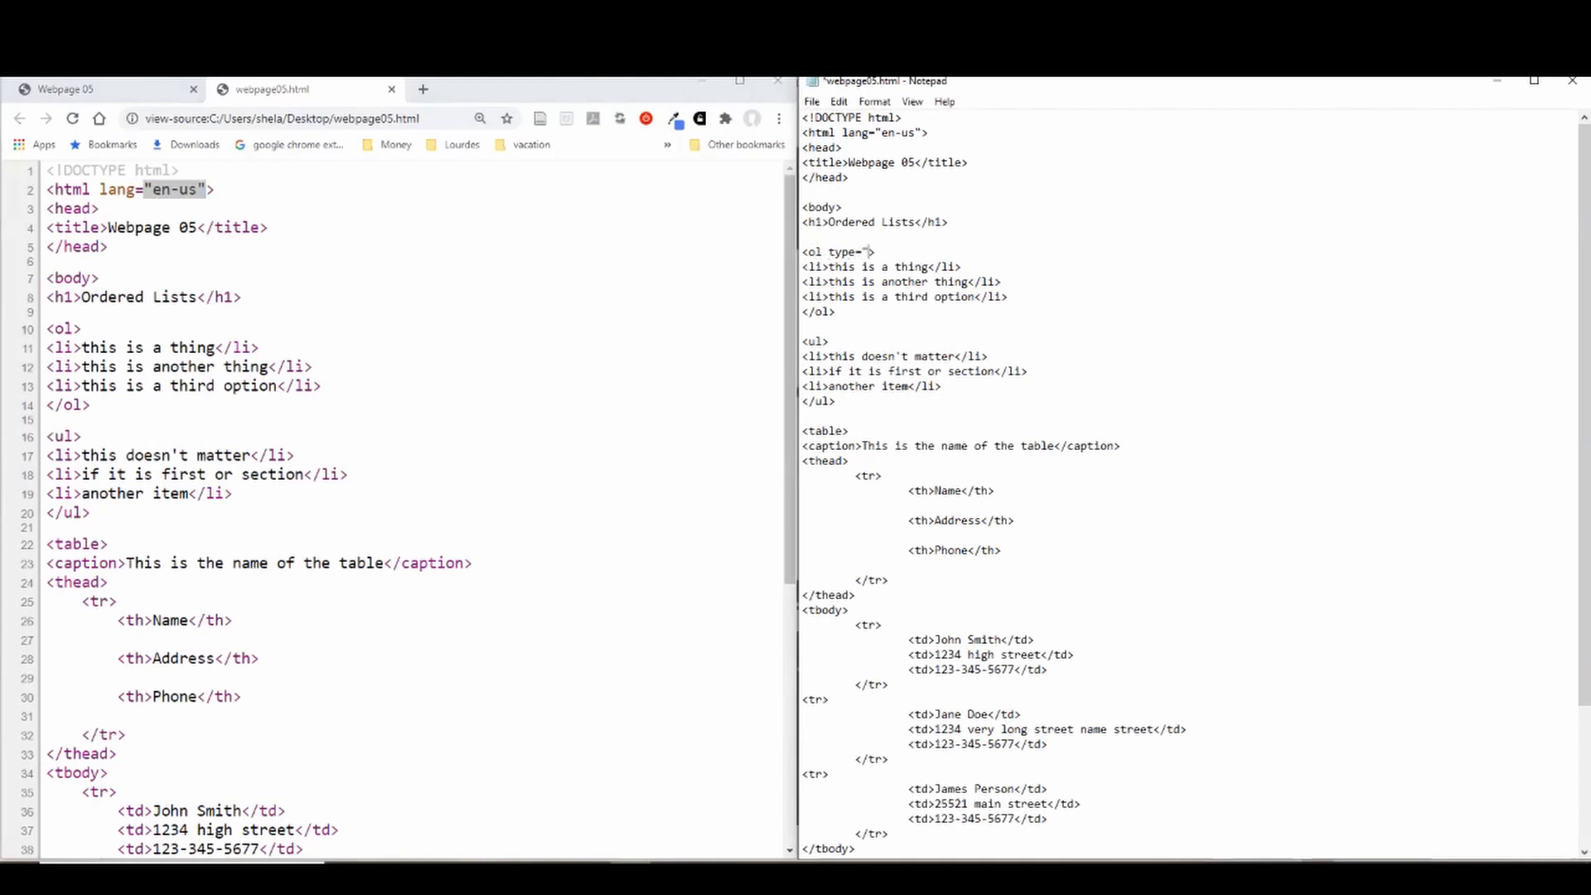
{"action": "type", "text": "a\""}
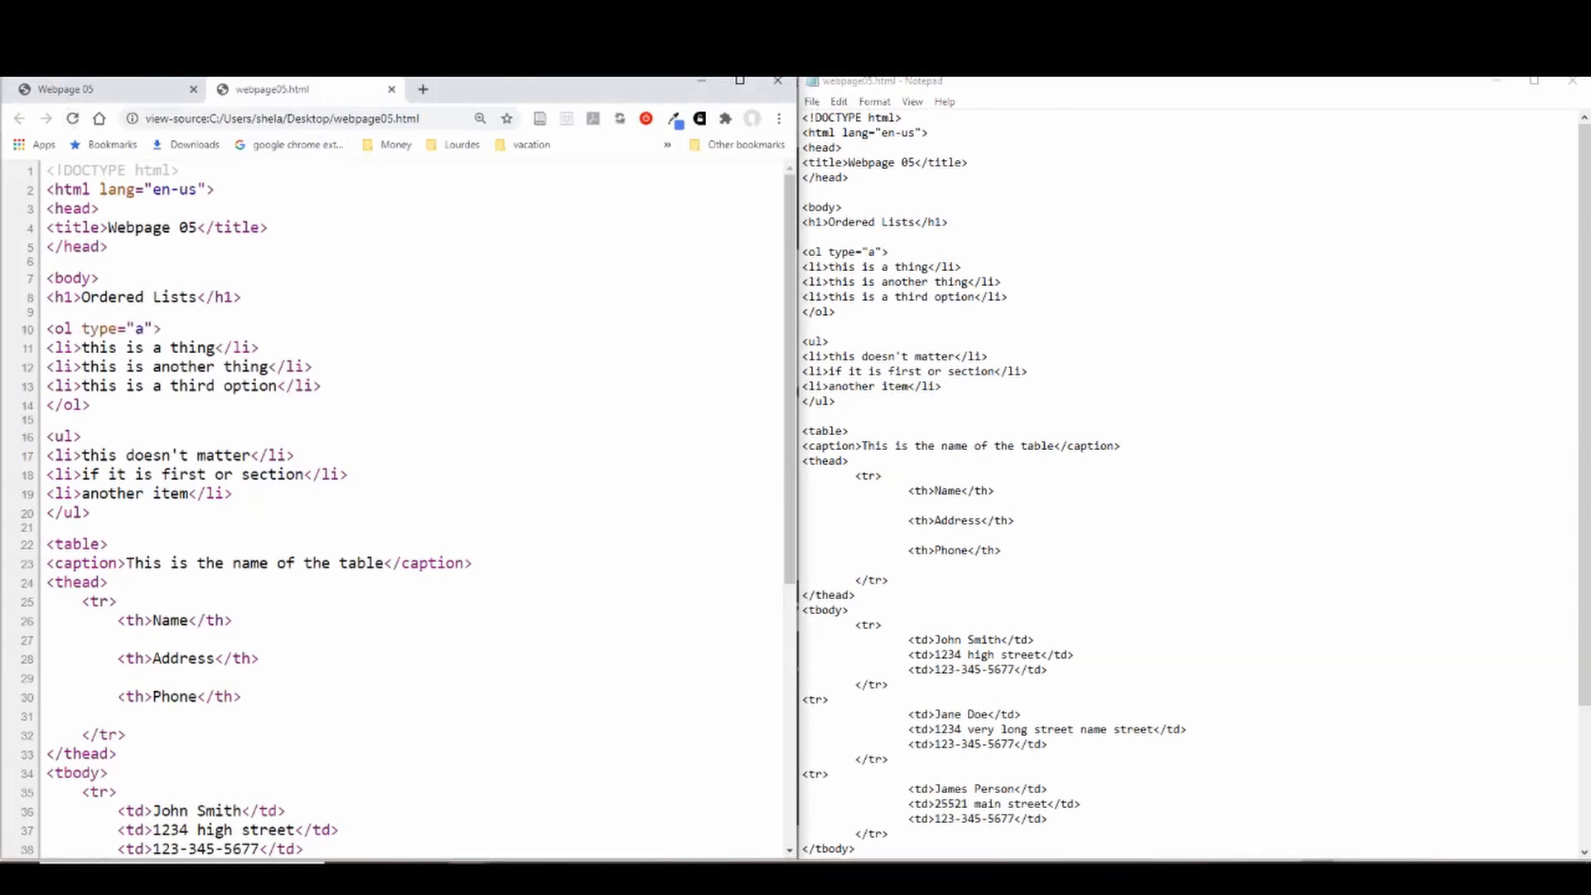
{"action": "left_click", "coordinate": [72, 118]}
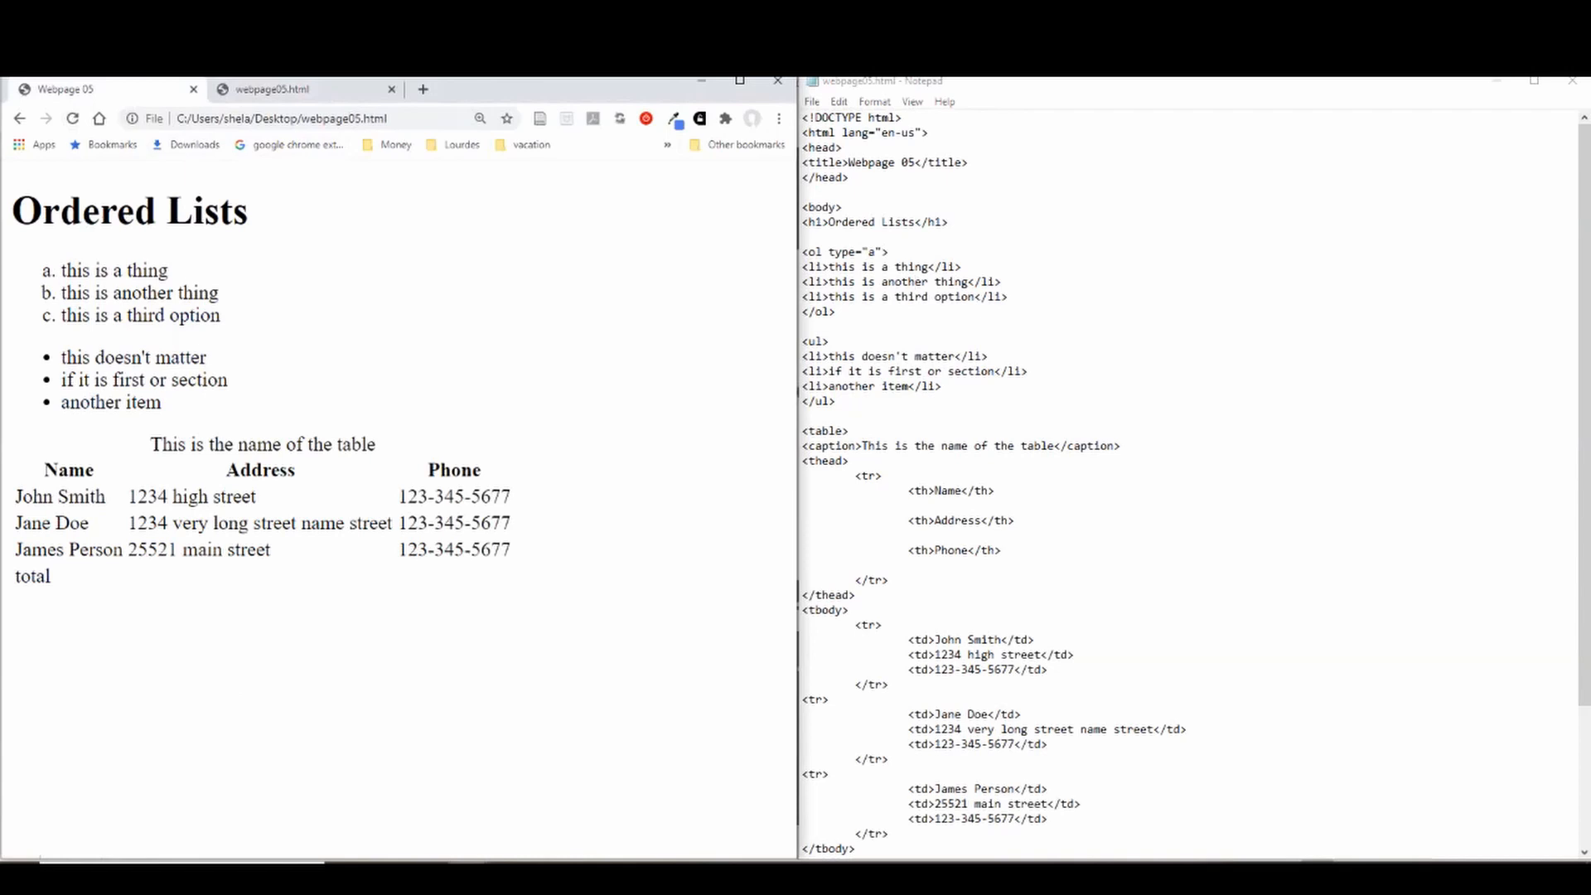
Step: Change the list type to i, then A, and add a table caption
{"action": "double_click", "coordinate": [868, 250]}
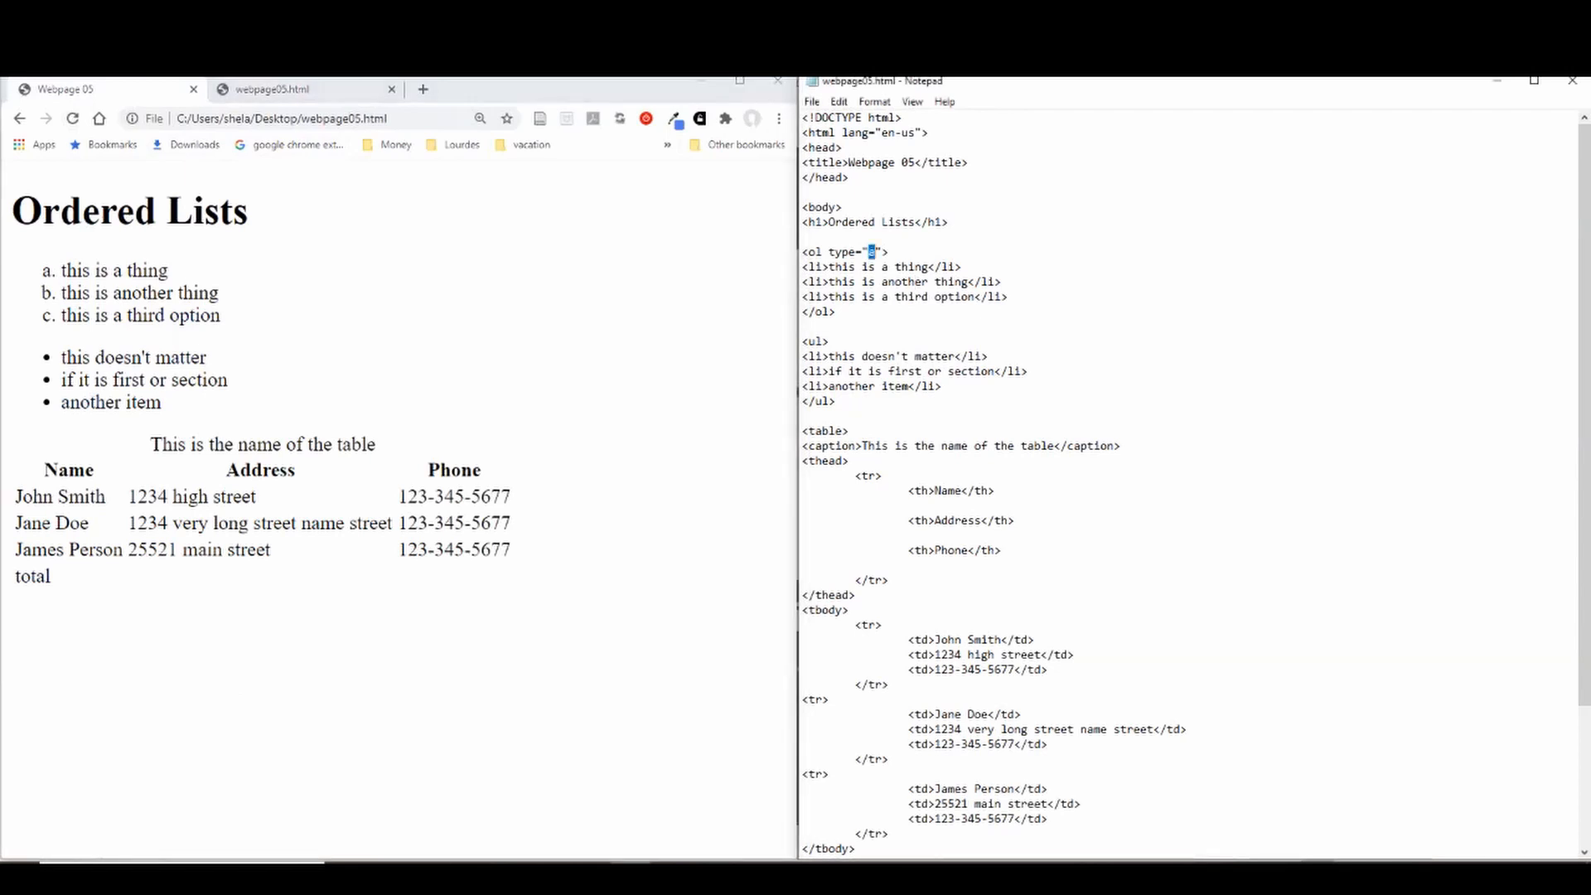
{"action": "type", "text": "i"}
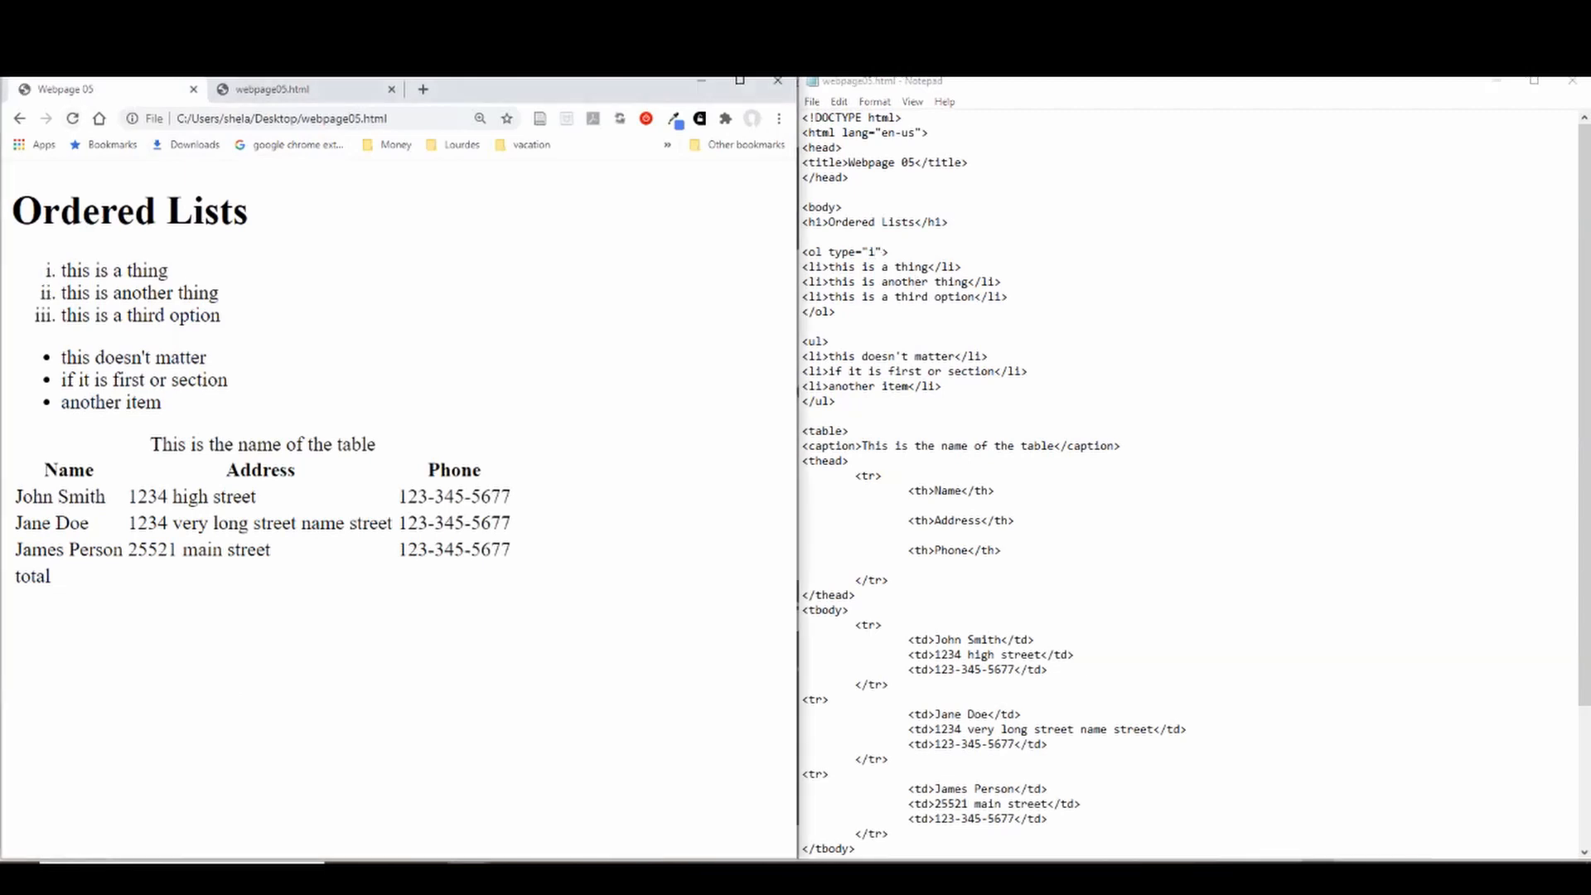
{"action": "type", "text": "A"}
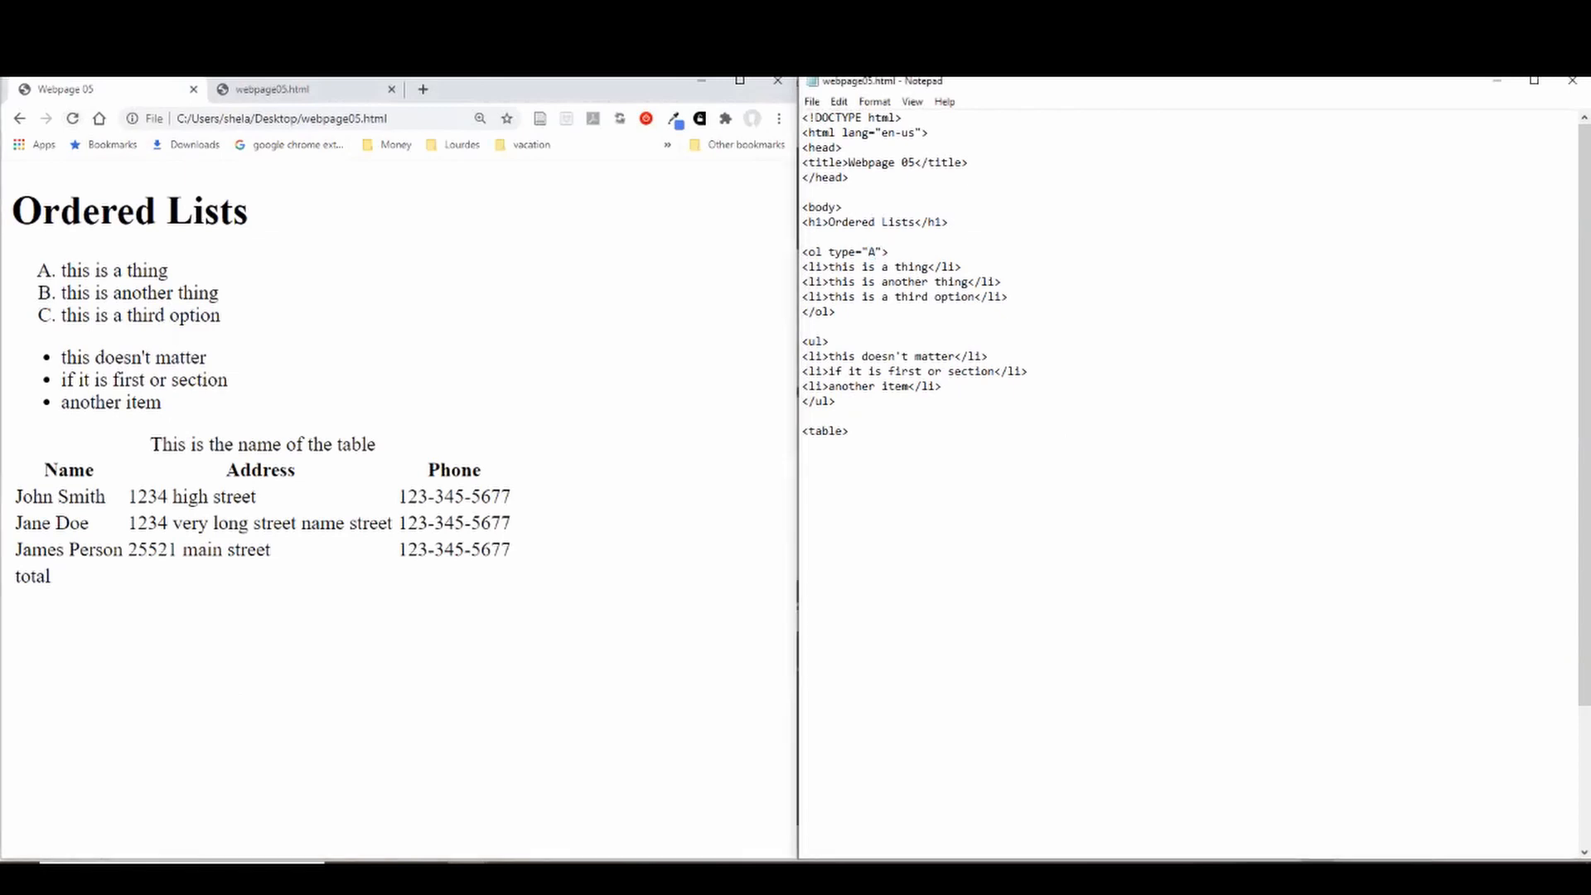
{"action": "type", "text": "<caption>This is the name of the table</caption>"}
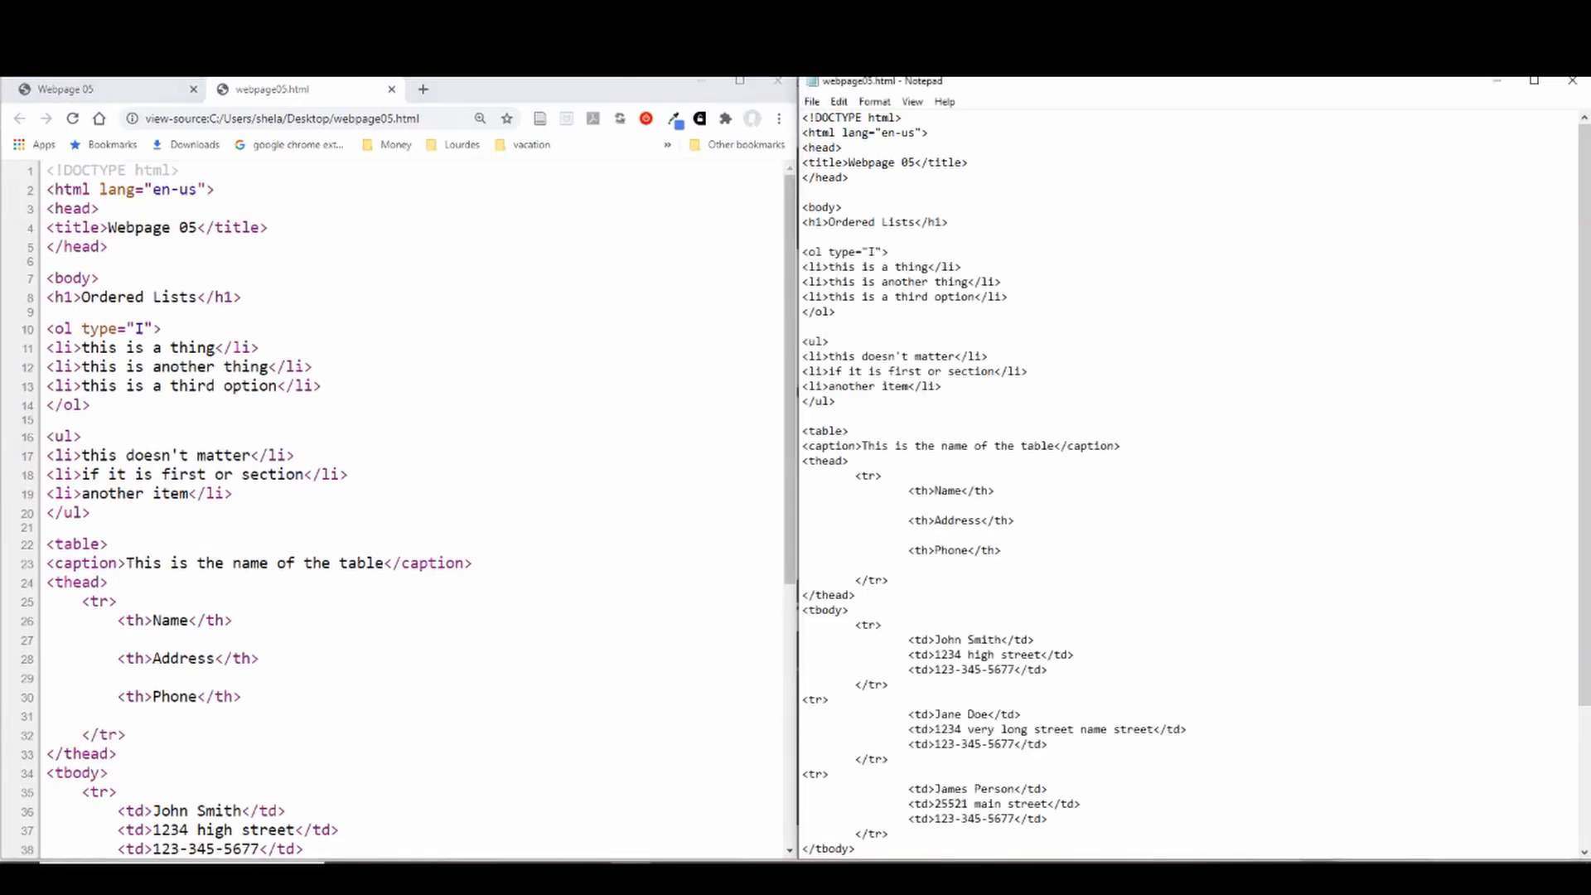
Step: Add type="square" to the <ul> tag and begin a start attribute on the <ol>
{"action": "type", "text": "type=\"square\""}
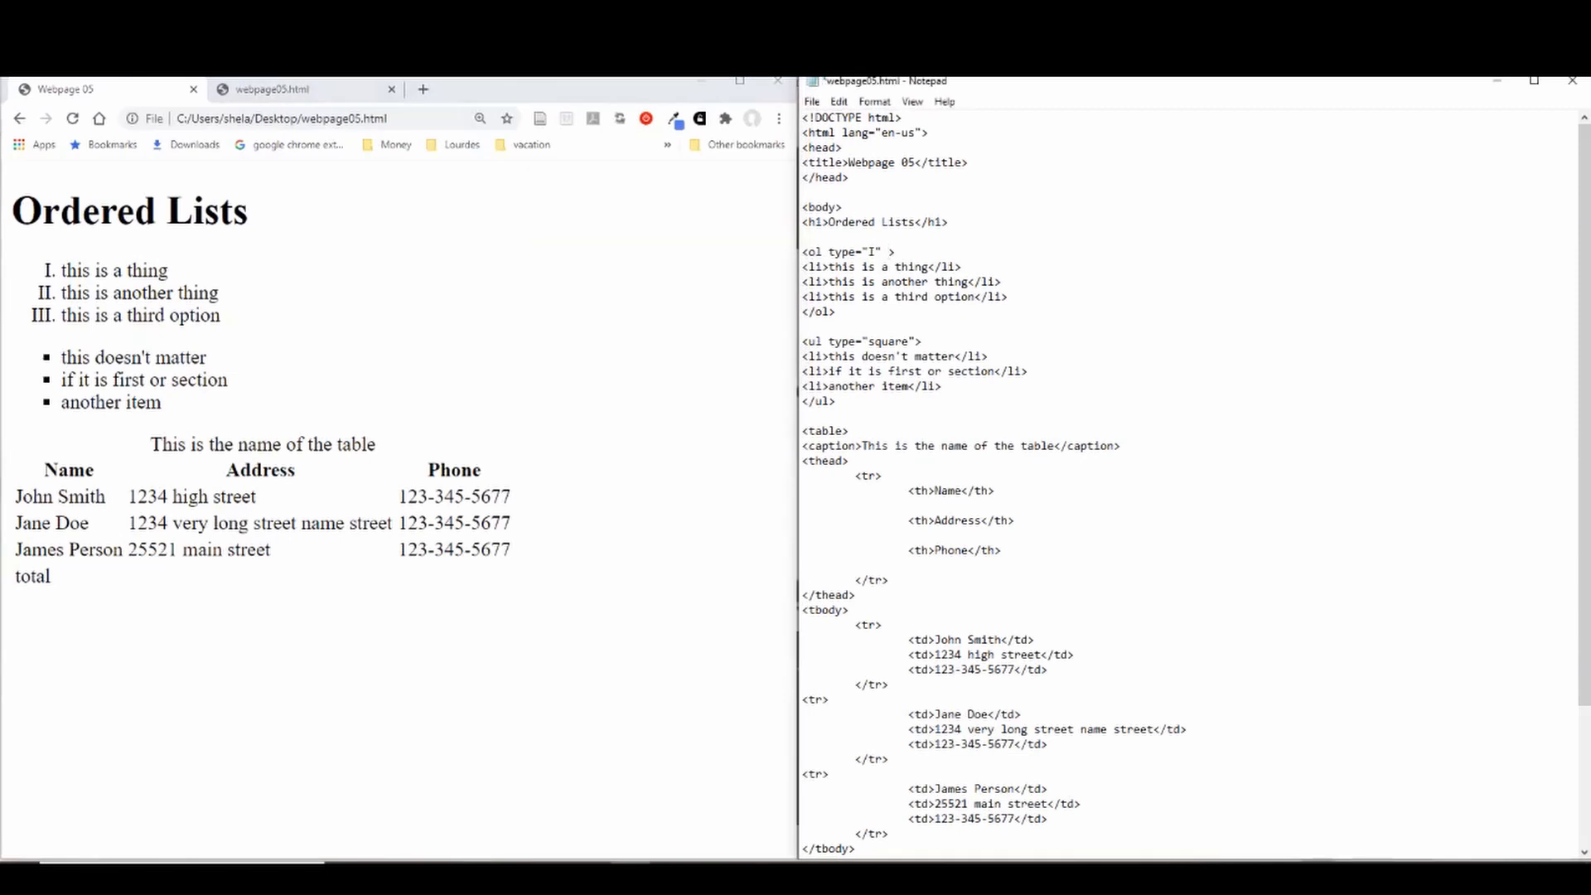
{"action": "type", "text": "start=\""}
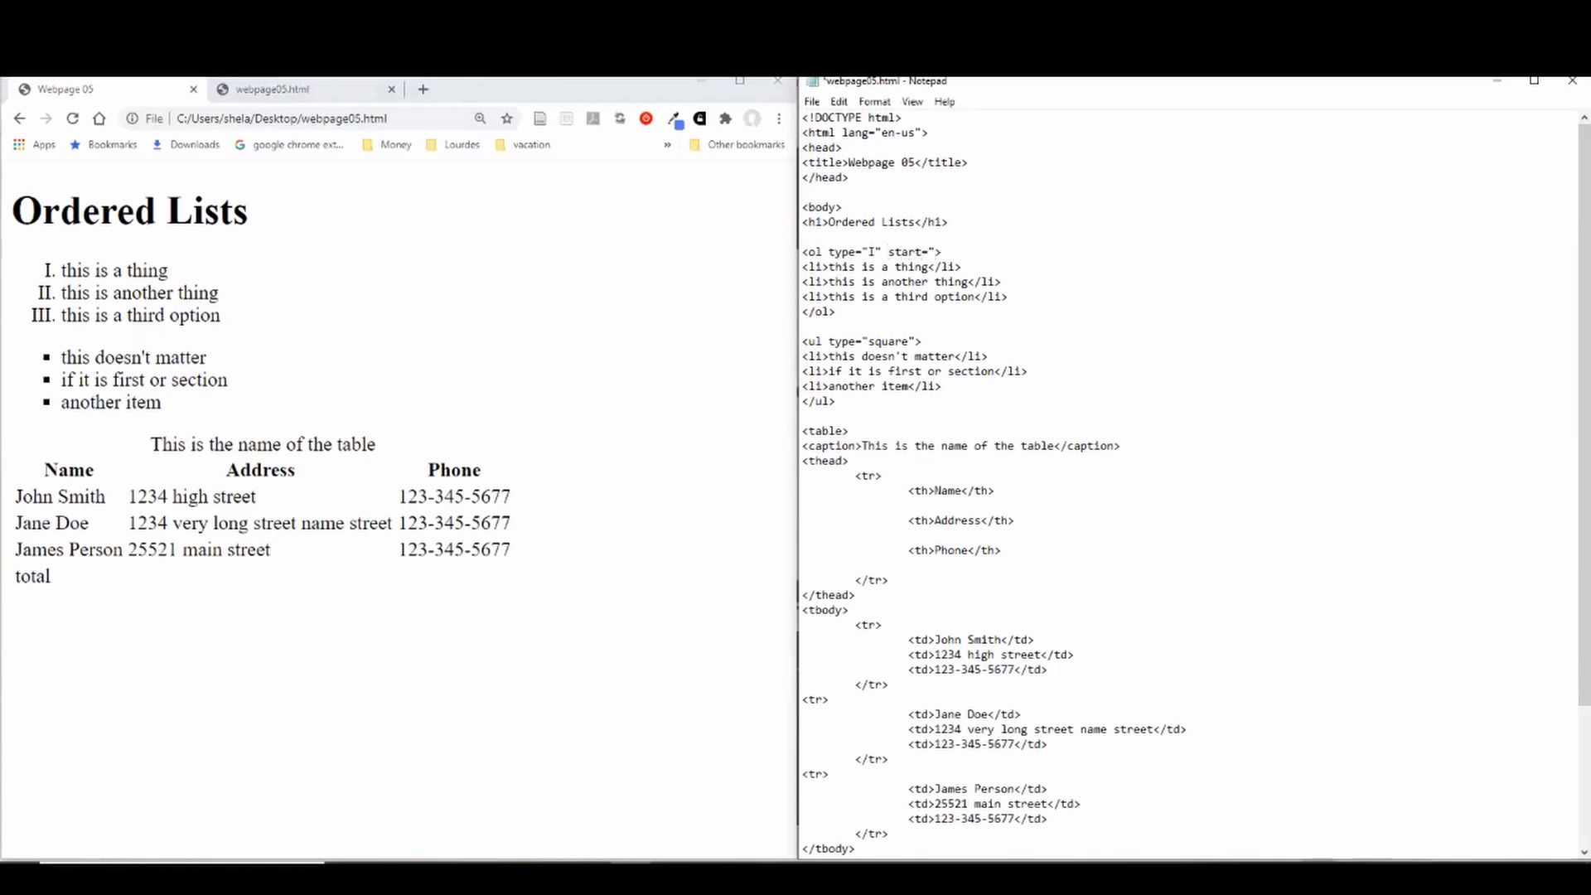
Step: Set start="10" with type="1" on the ordered list, save, and add border="1" to the table
{"action": "type", "text": "10"}
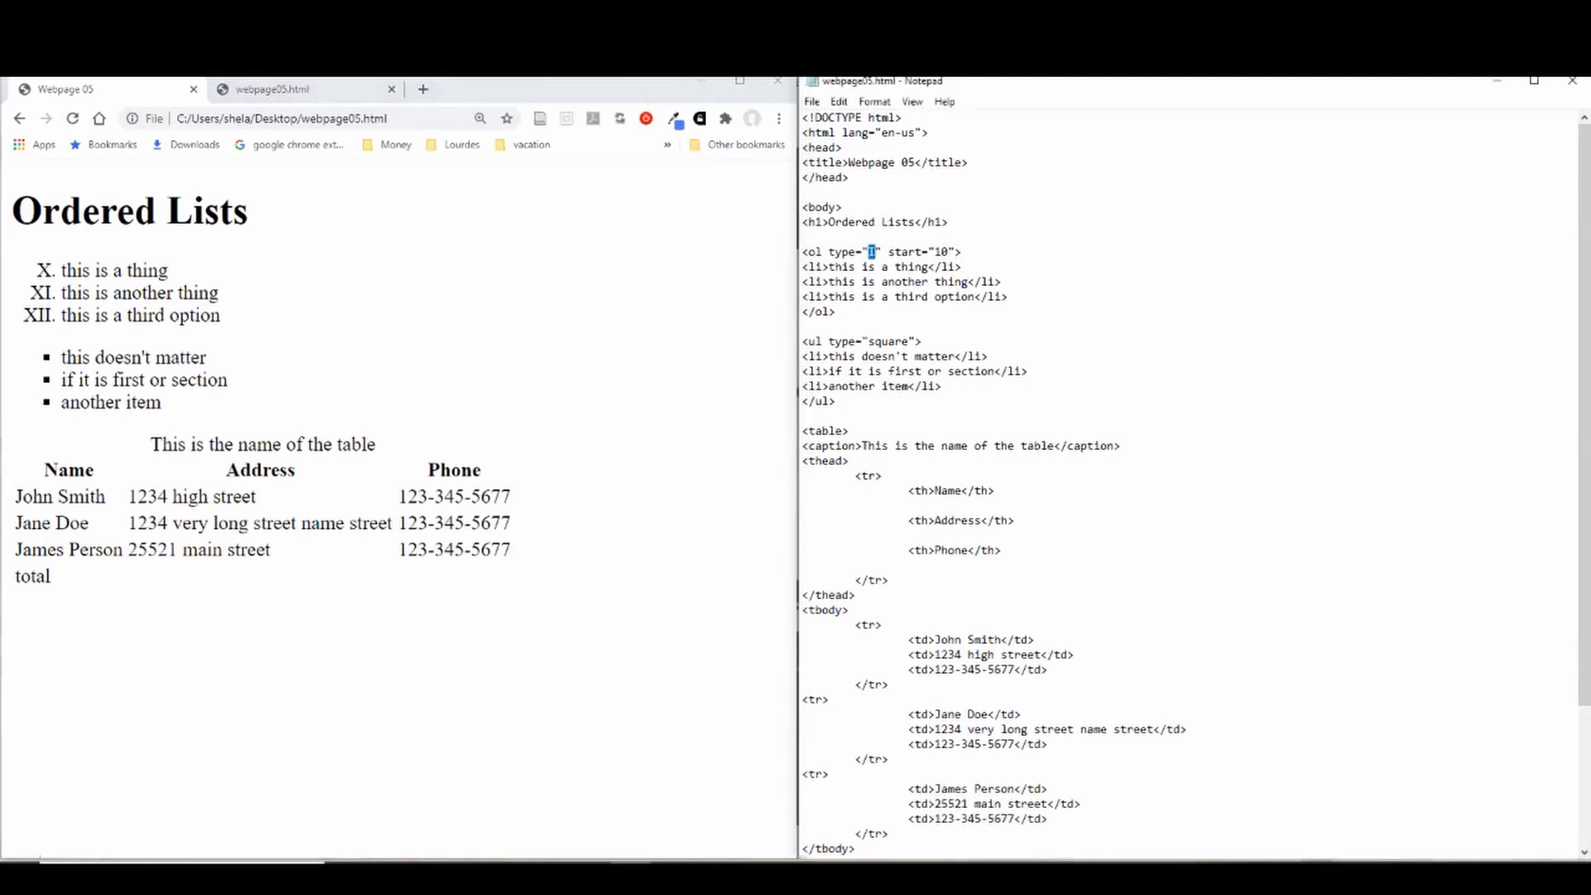
{"action": "type", "text": "a"}
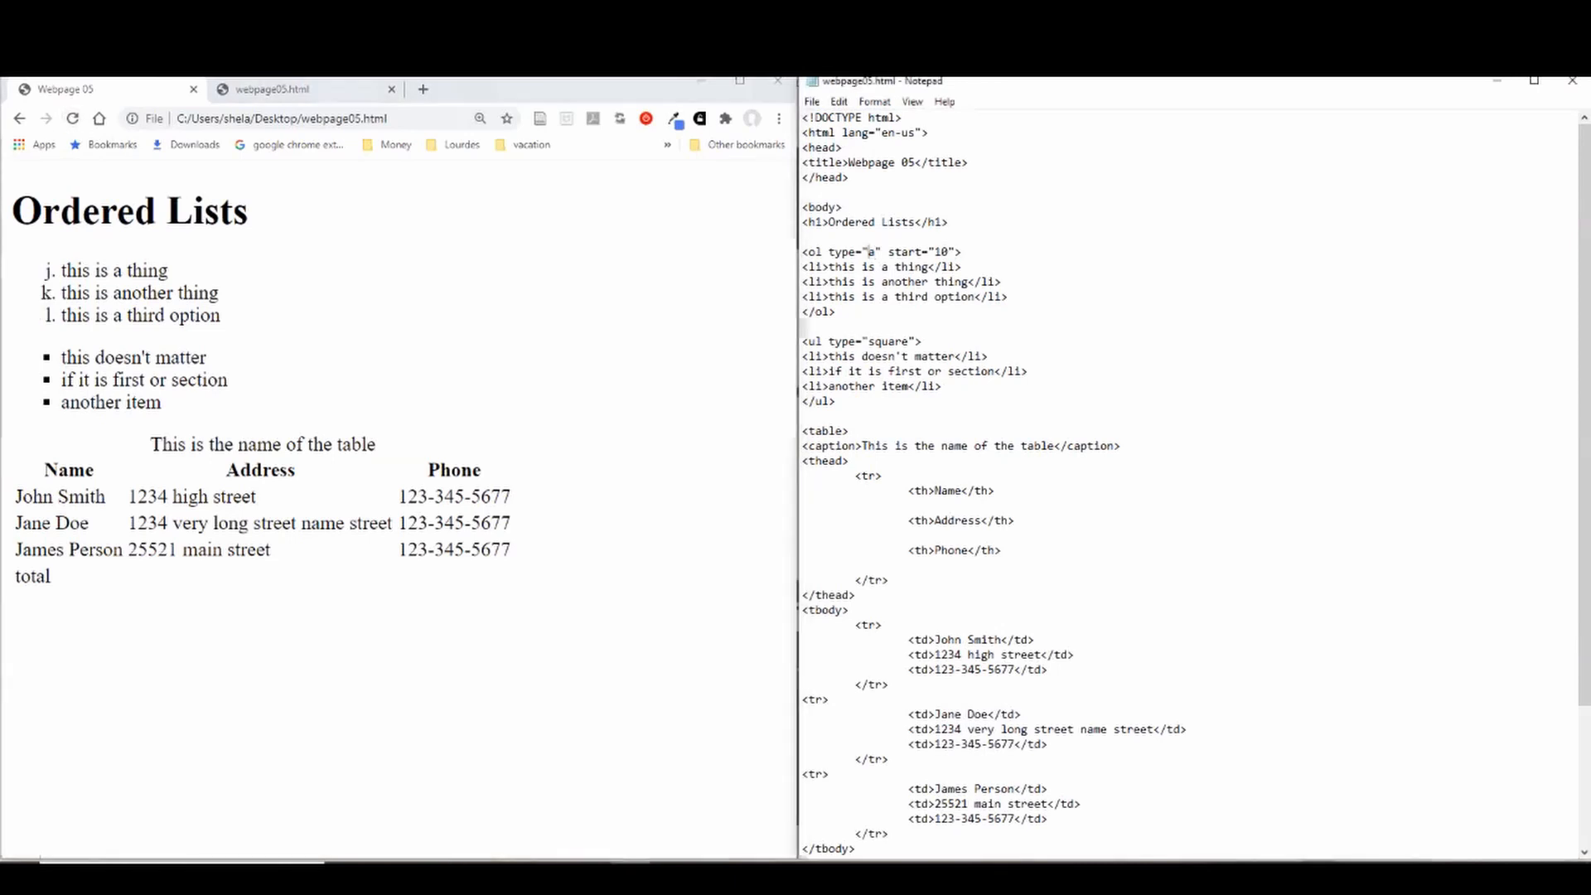
{"action": "type", "text": "1"}
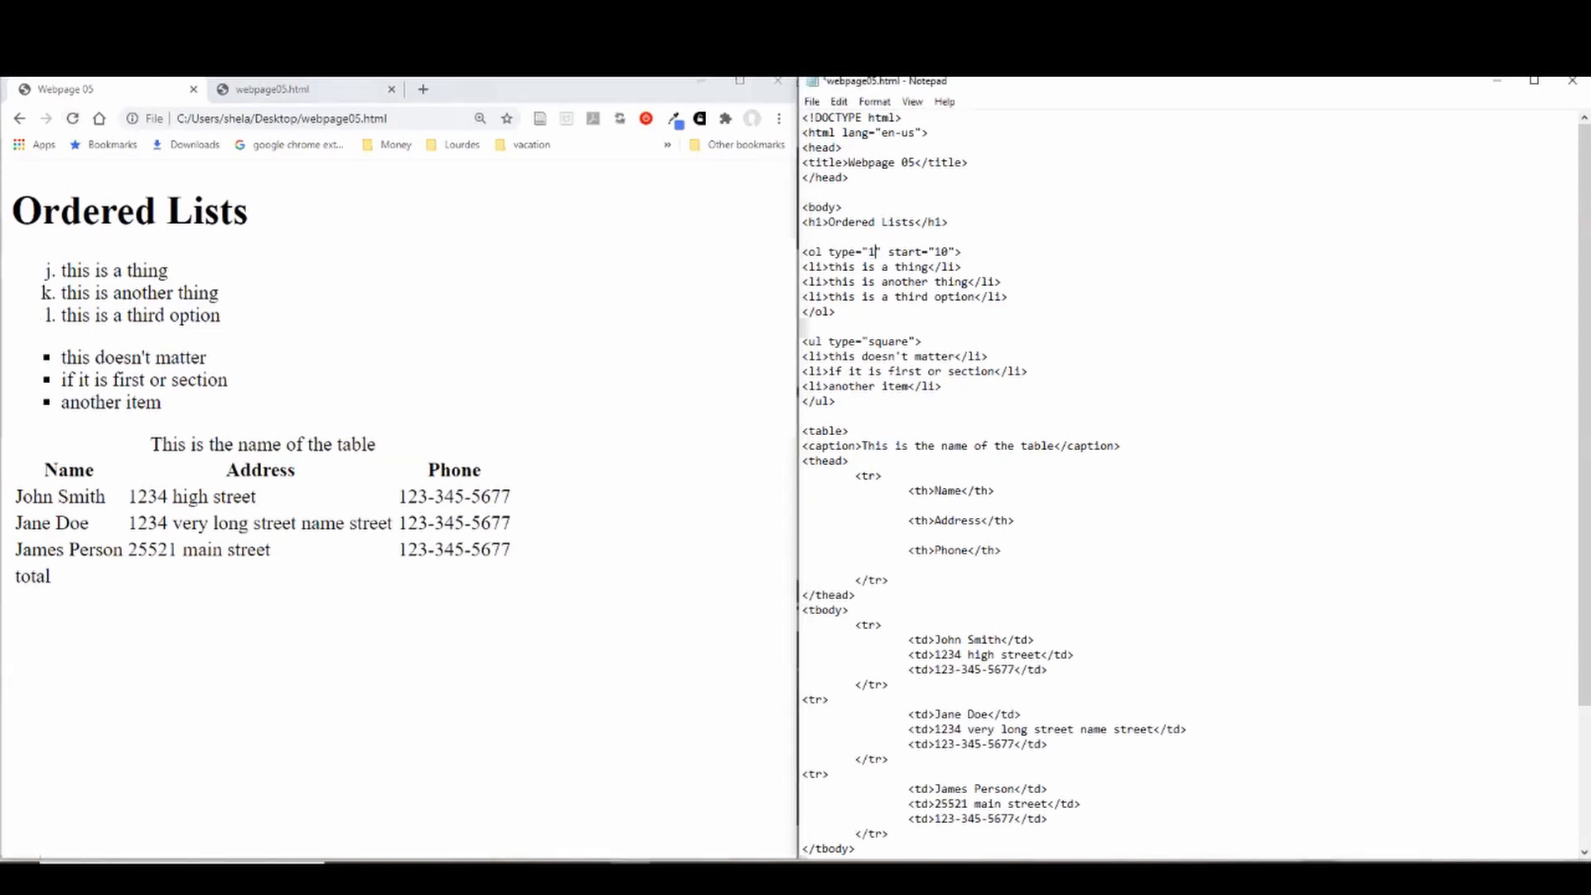
{"action": "key", "text": "Ctrl+S"}
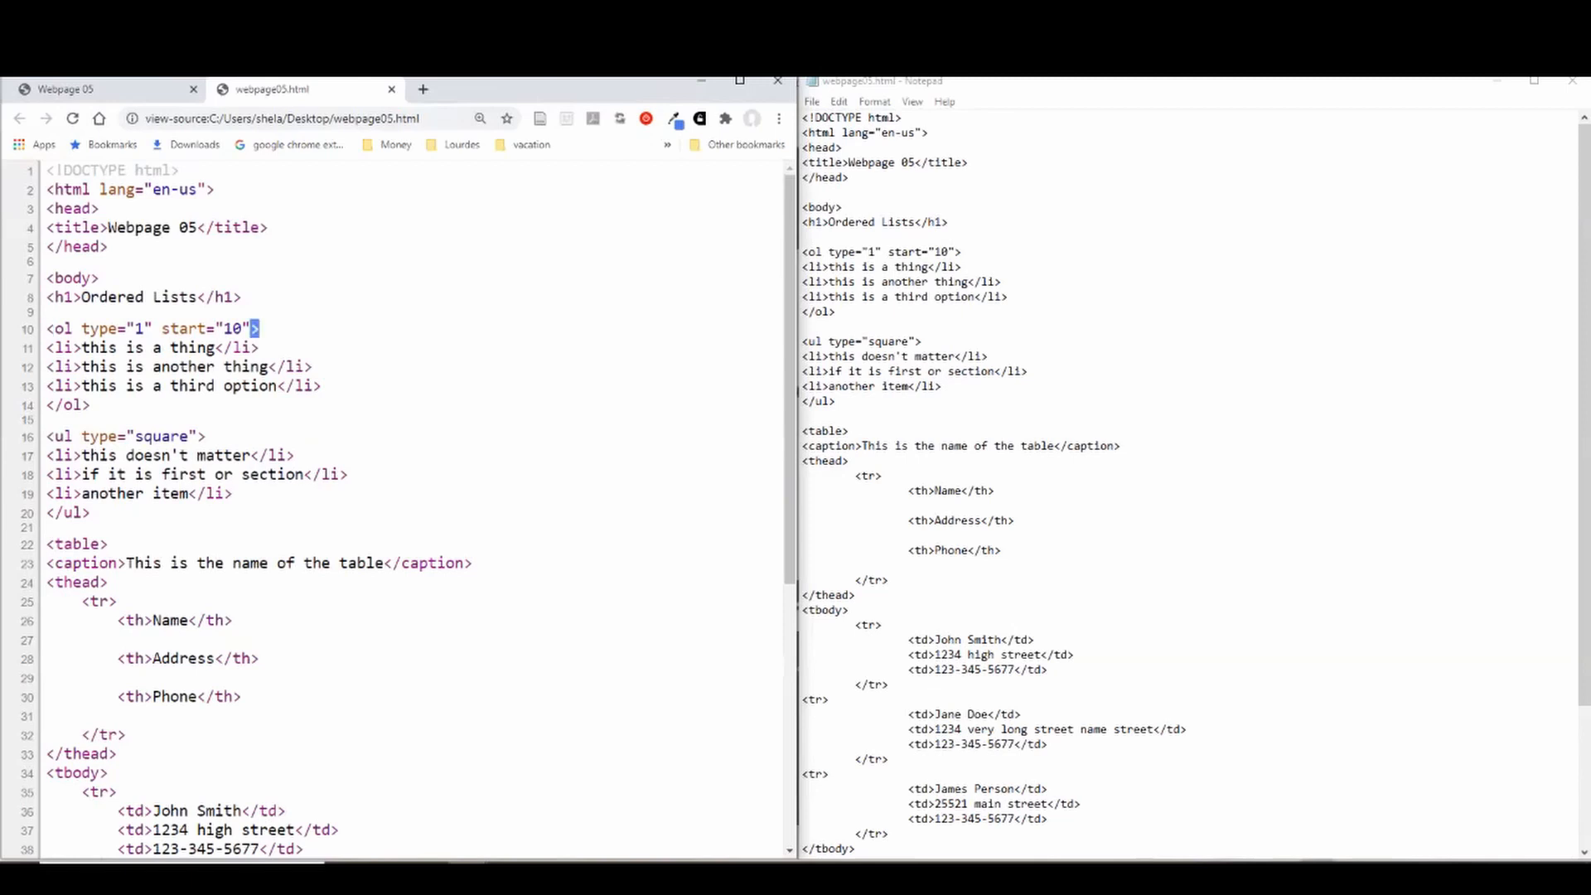
{"action": "type", "text": "border=\"1\""}
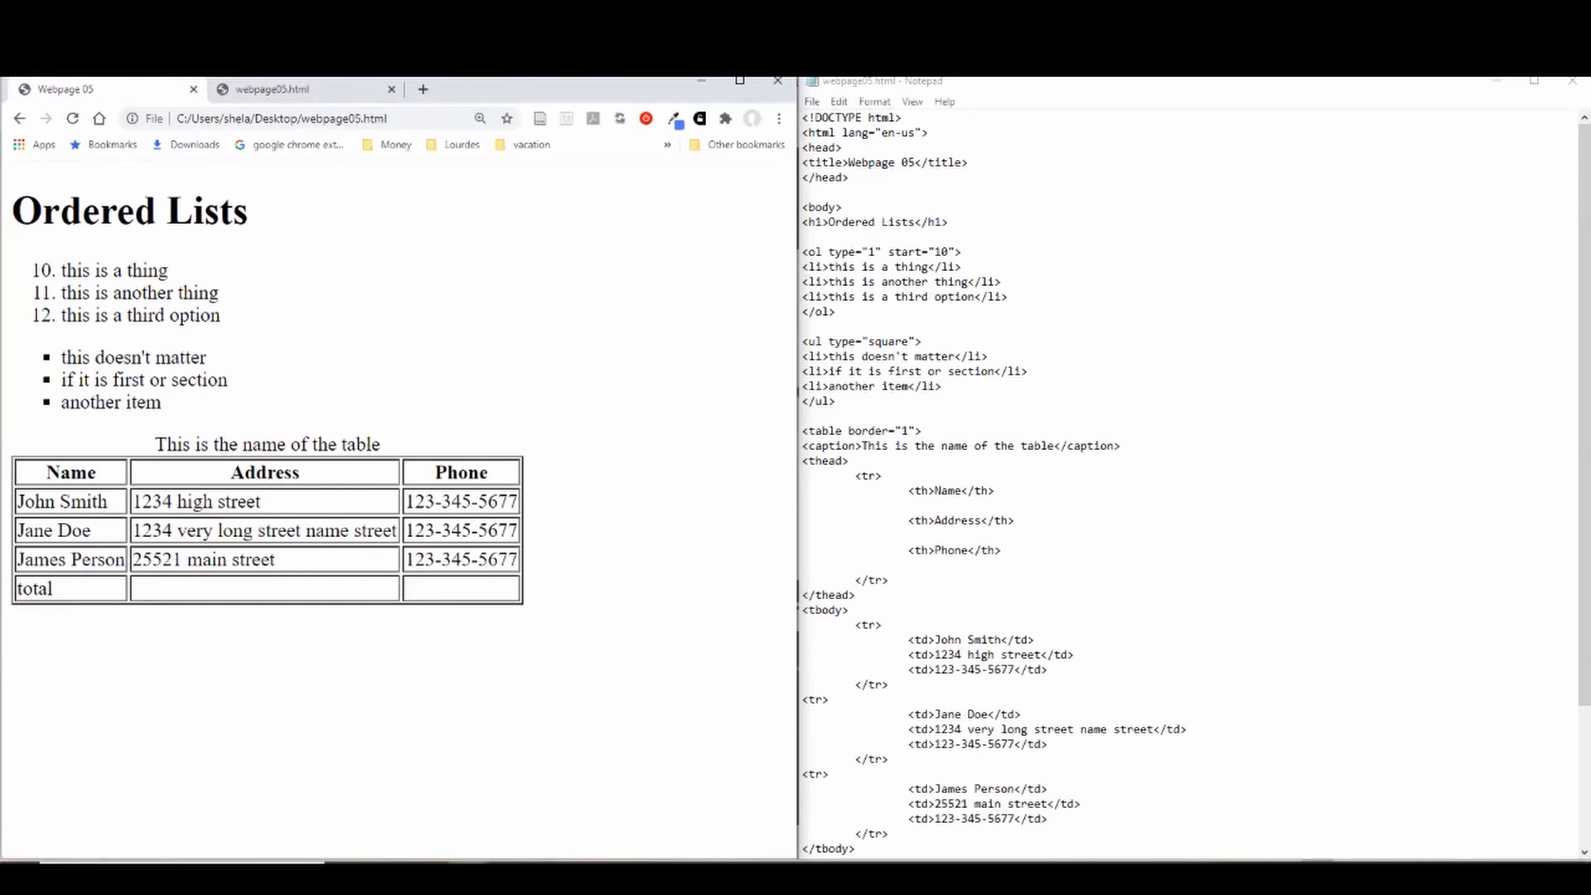
Step: Scroll down the Notepad code to the bordered table
{"action": "scroll", "scroll_direction": "down", "scroll_amount": 3}
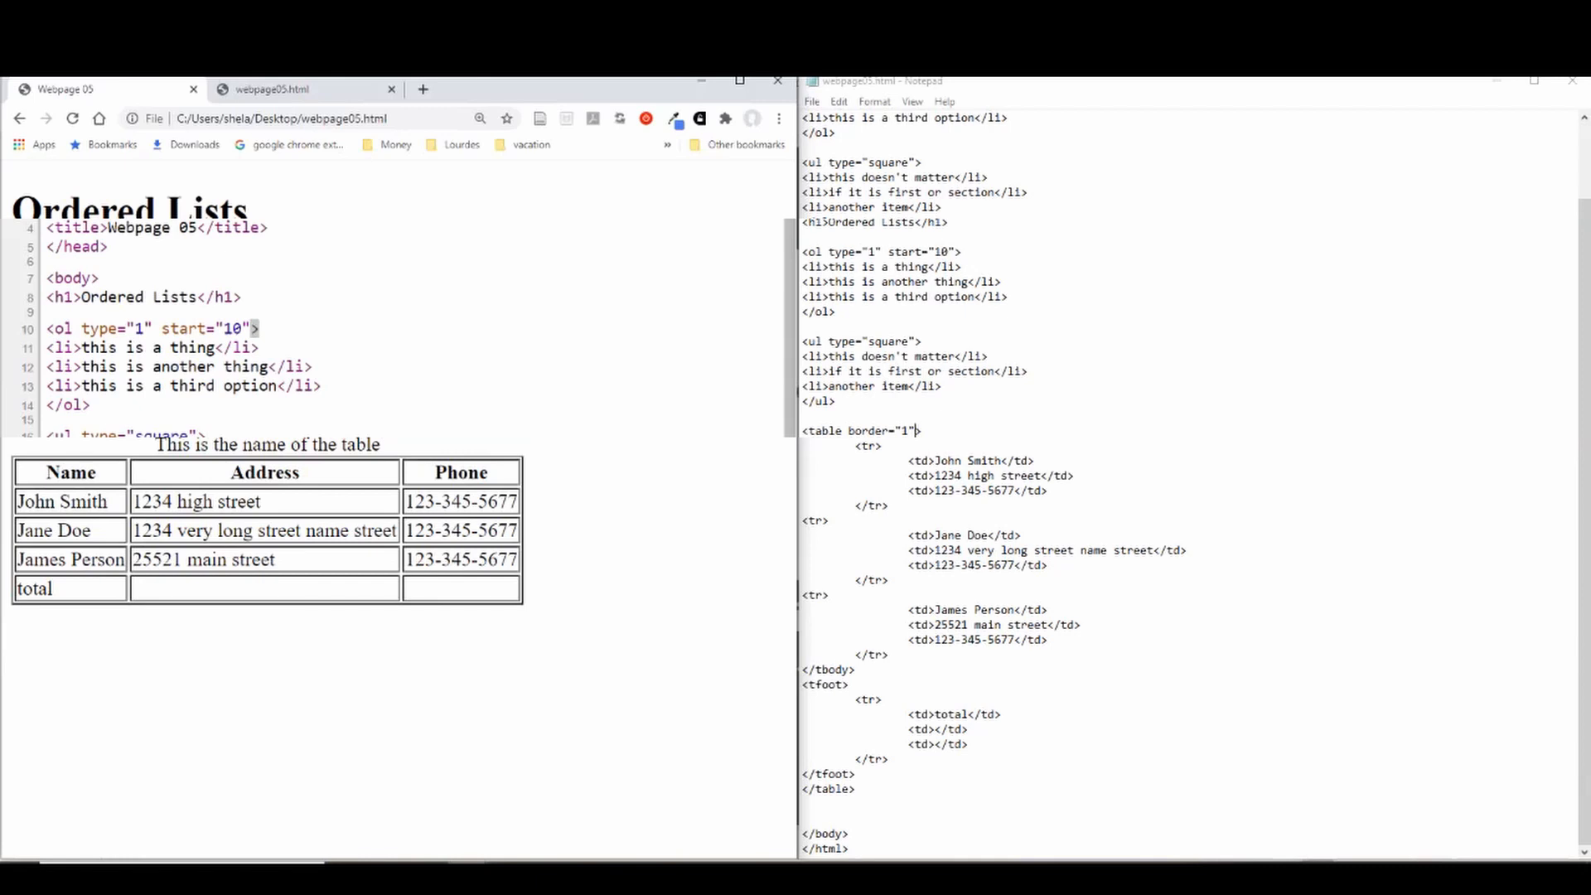
Step: Make the footer 'next batch of people' with colspan="3", drop the empty cells, and save
{"action": "double_click", "coordinate": [949, 714]}
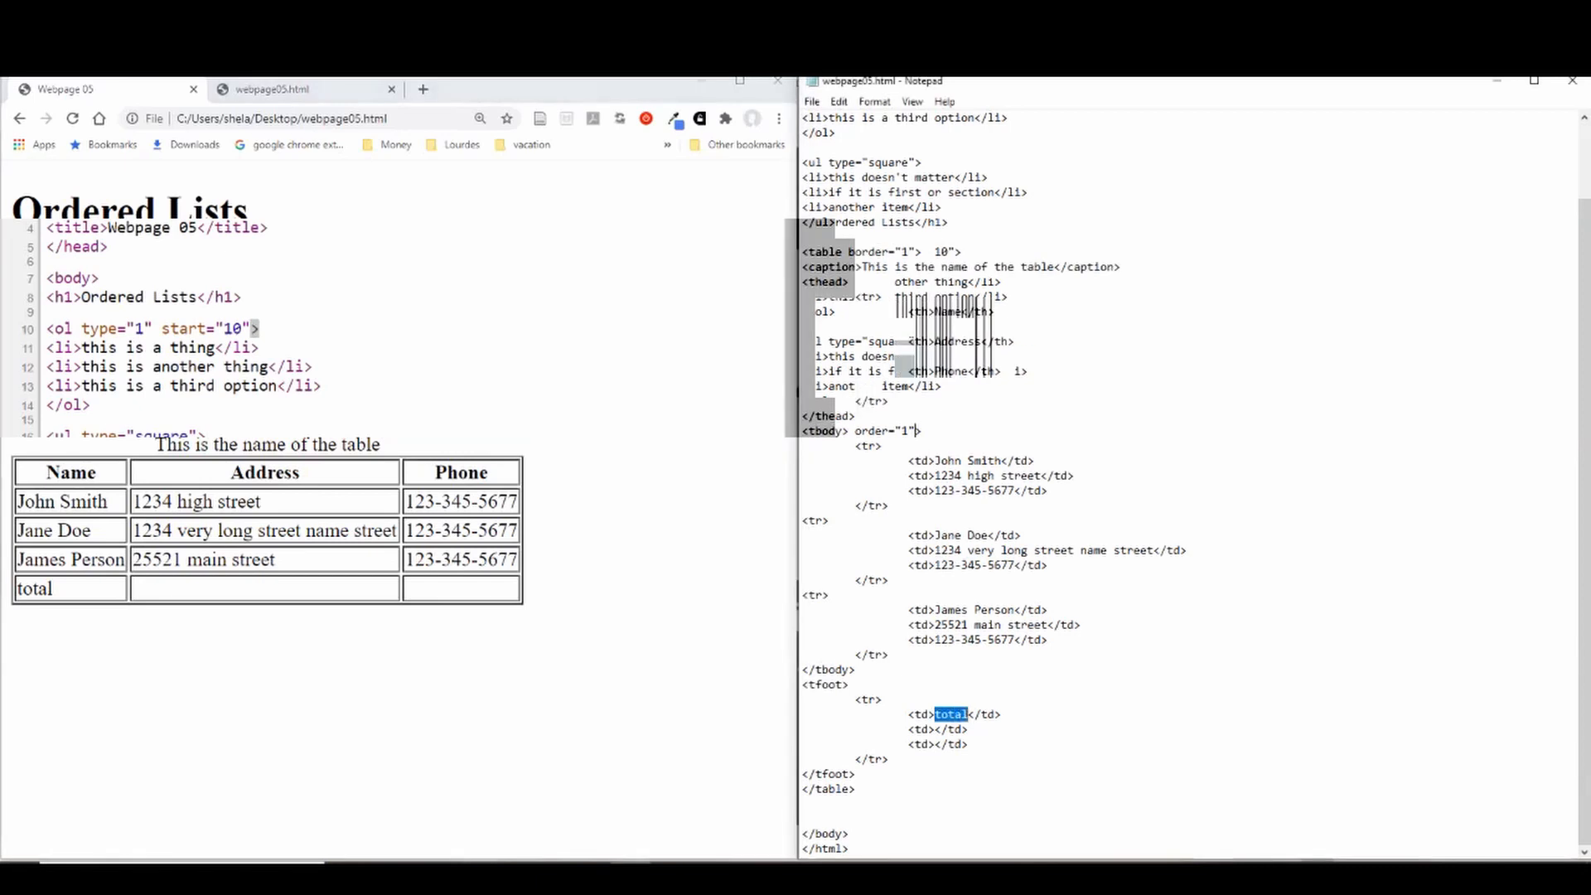
{"action": "type", "text": "next batch of people"}
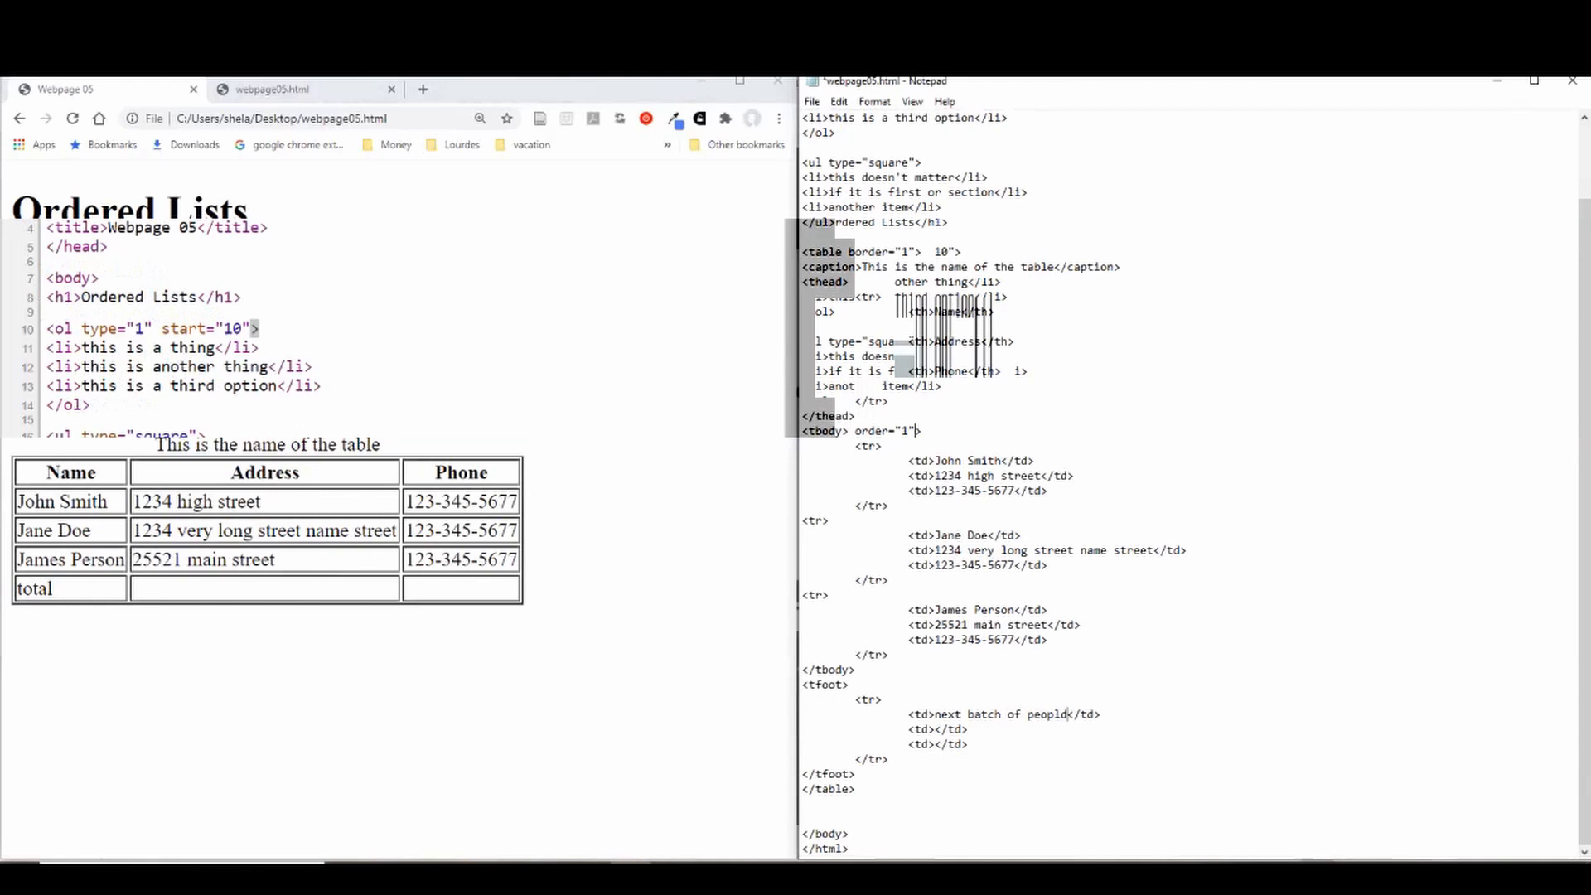
{"action": "left_click_drag", "start_coordinate": [968, 728], "coordinate": [903, 745]}
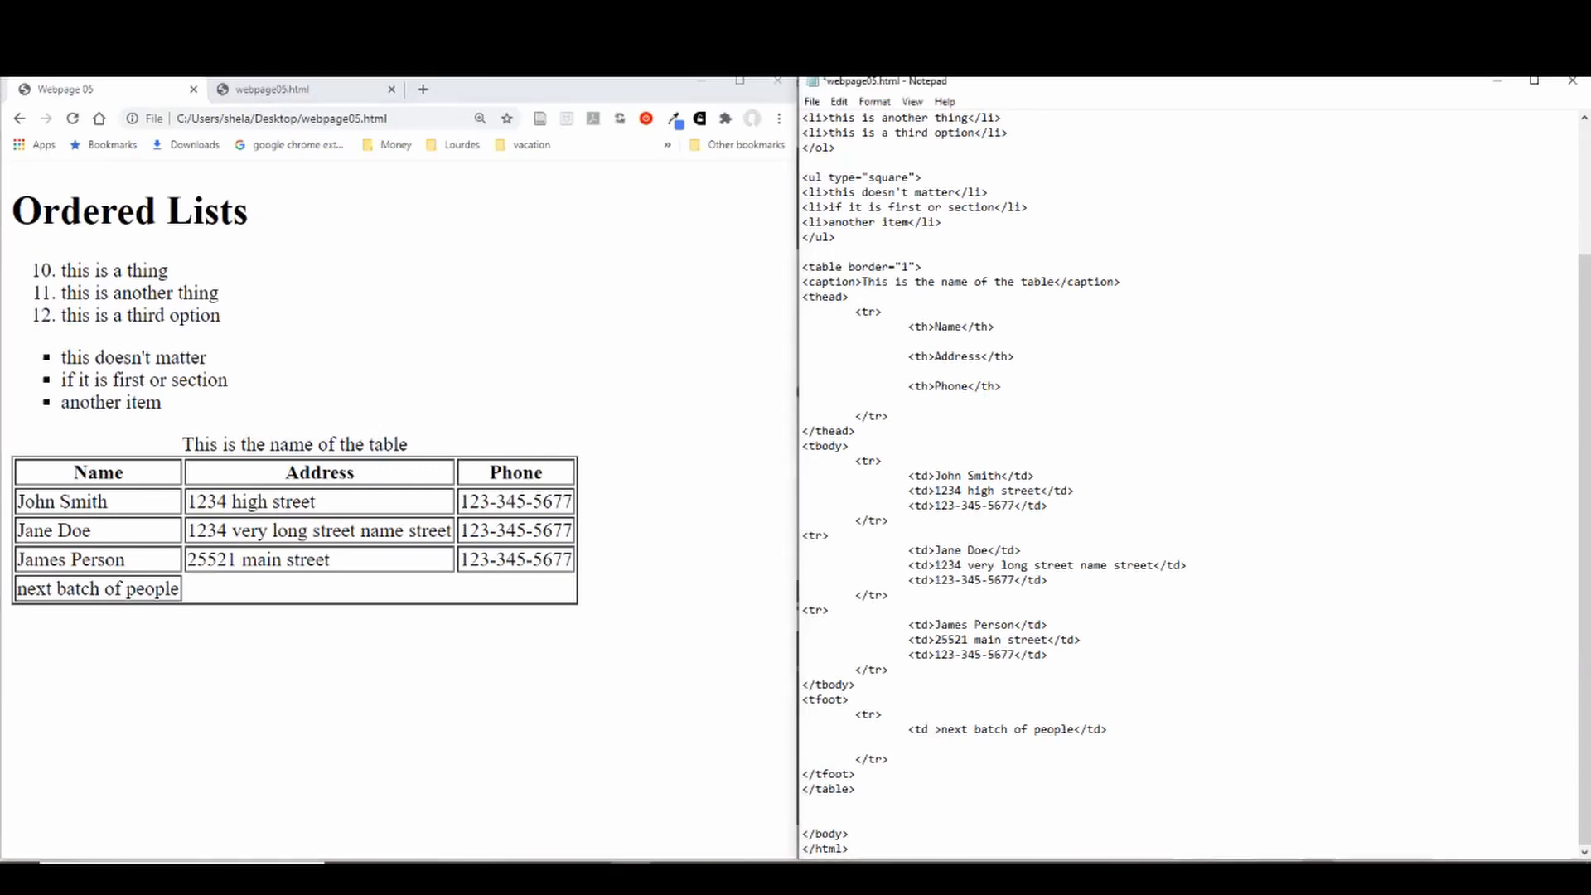
{"action": "type", "text": "colspan="}
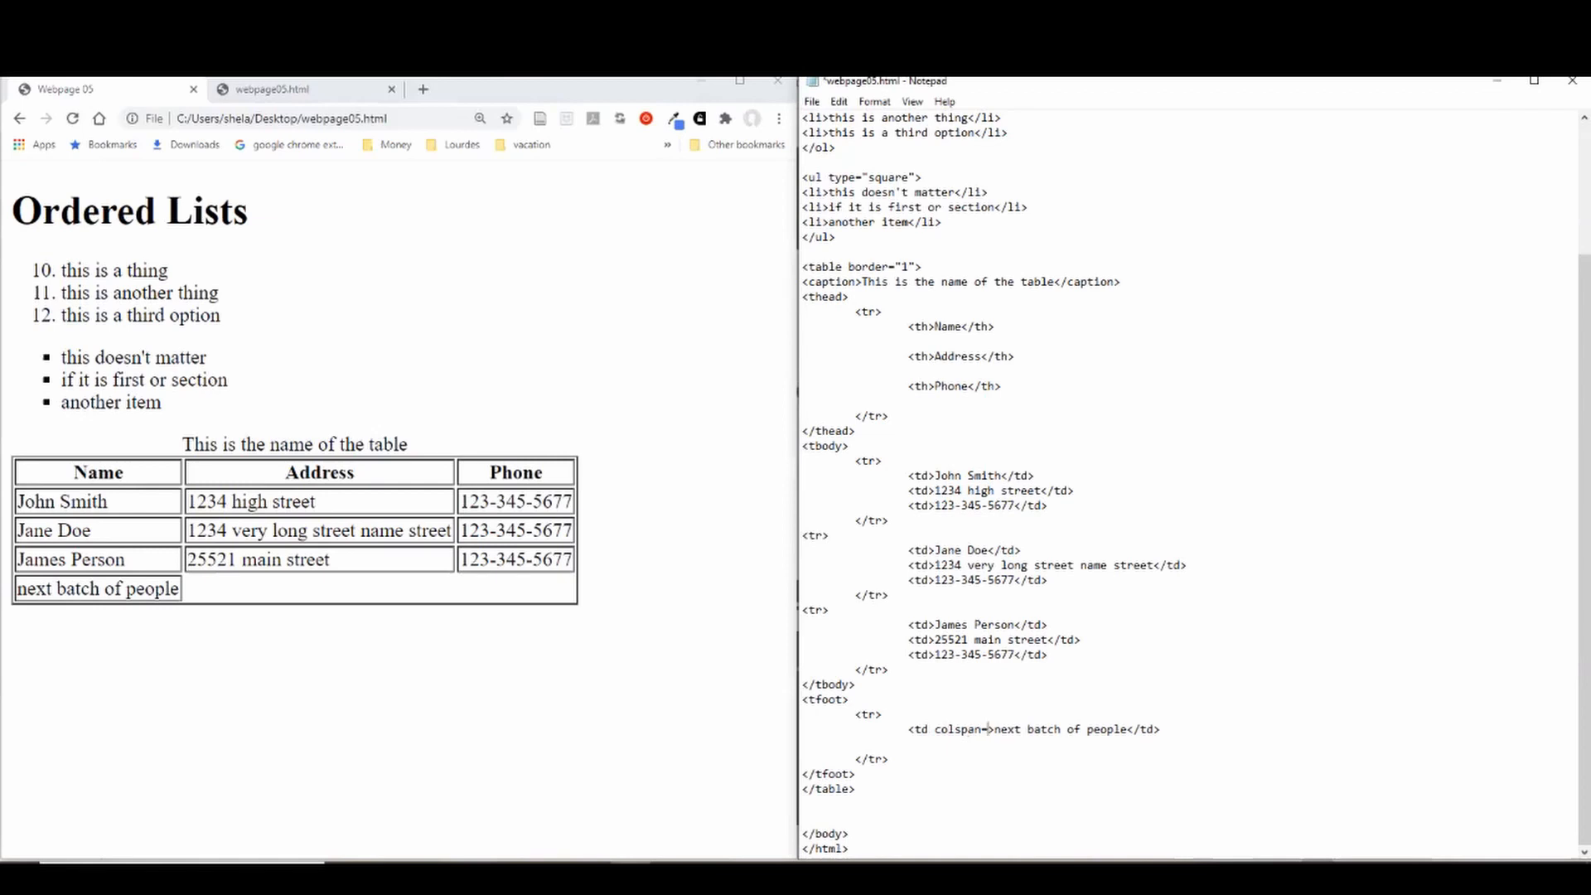
{"action": "type", "text": "\"3\""}
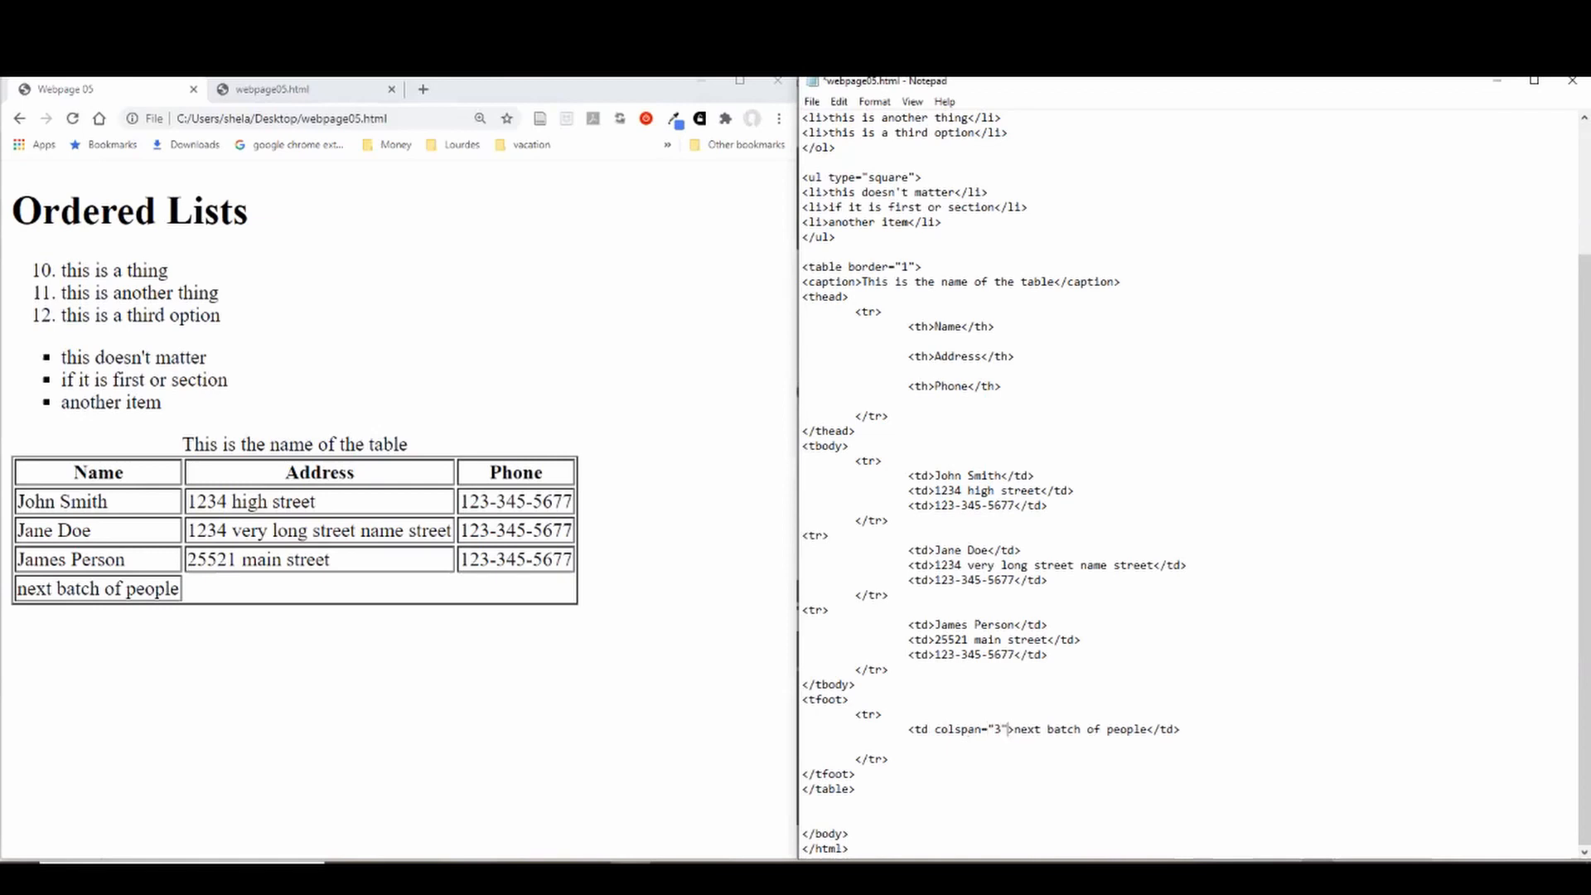
{"action": "key", "text": "ctrl+s"}
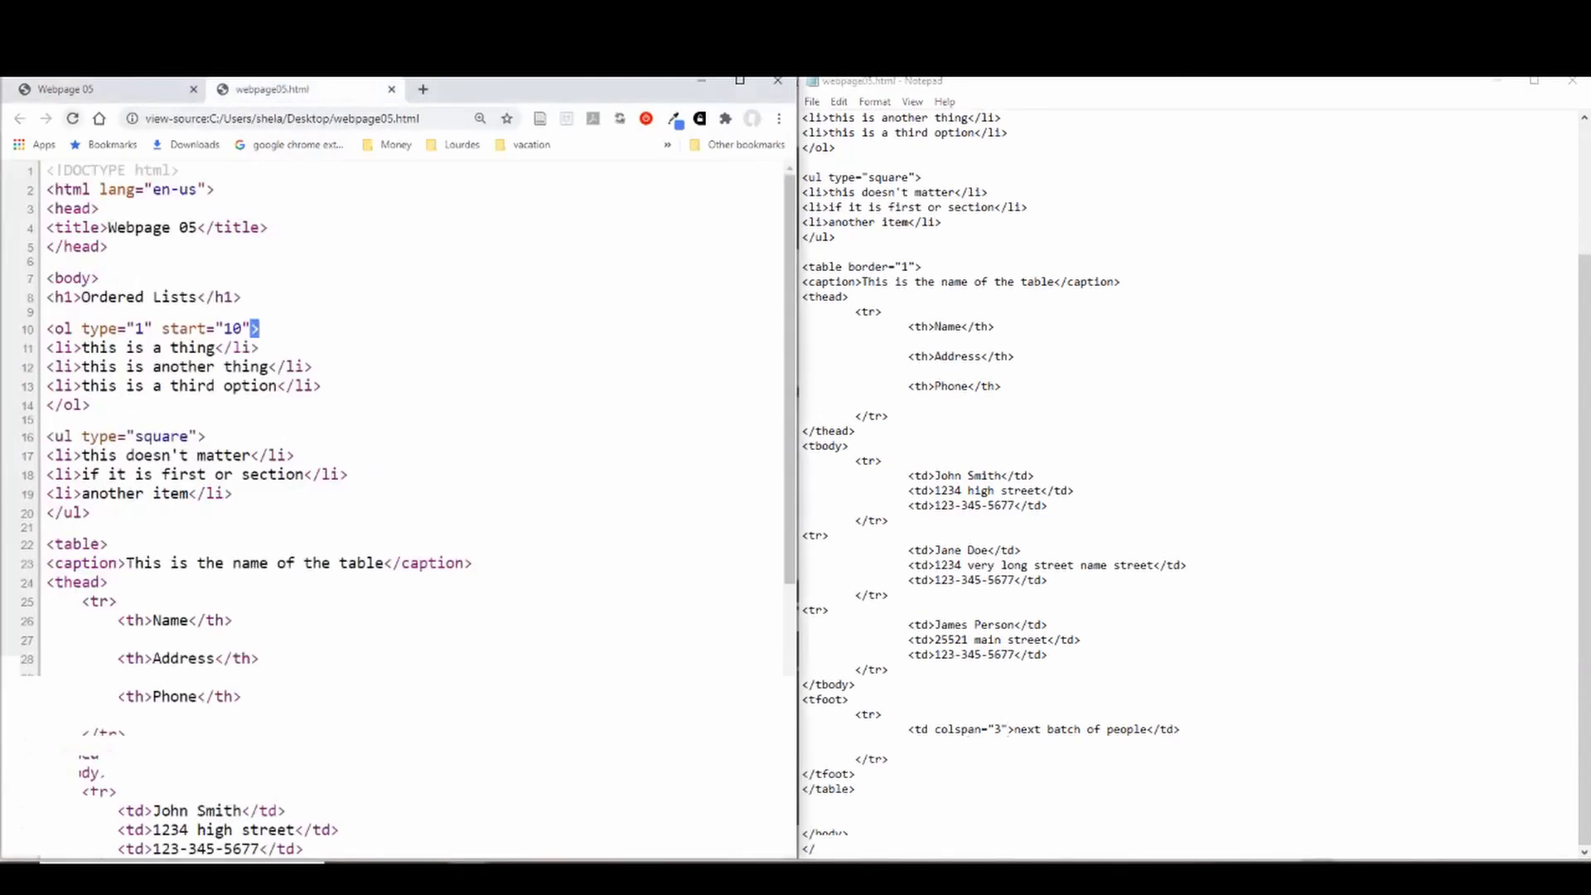
Step: Scroll the Chrome source view down to the table's <tfoot> section
{"action": "scroll", "scroll_direction": "down", "scroll_amount": 3}
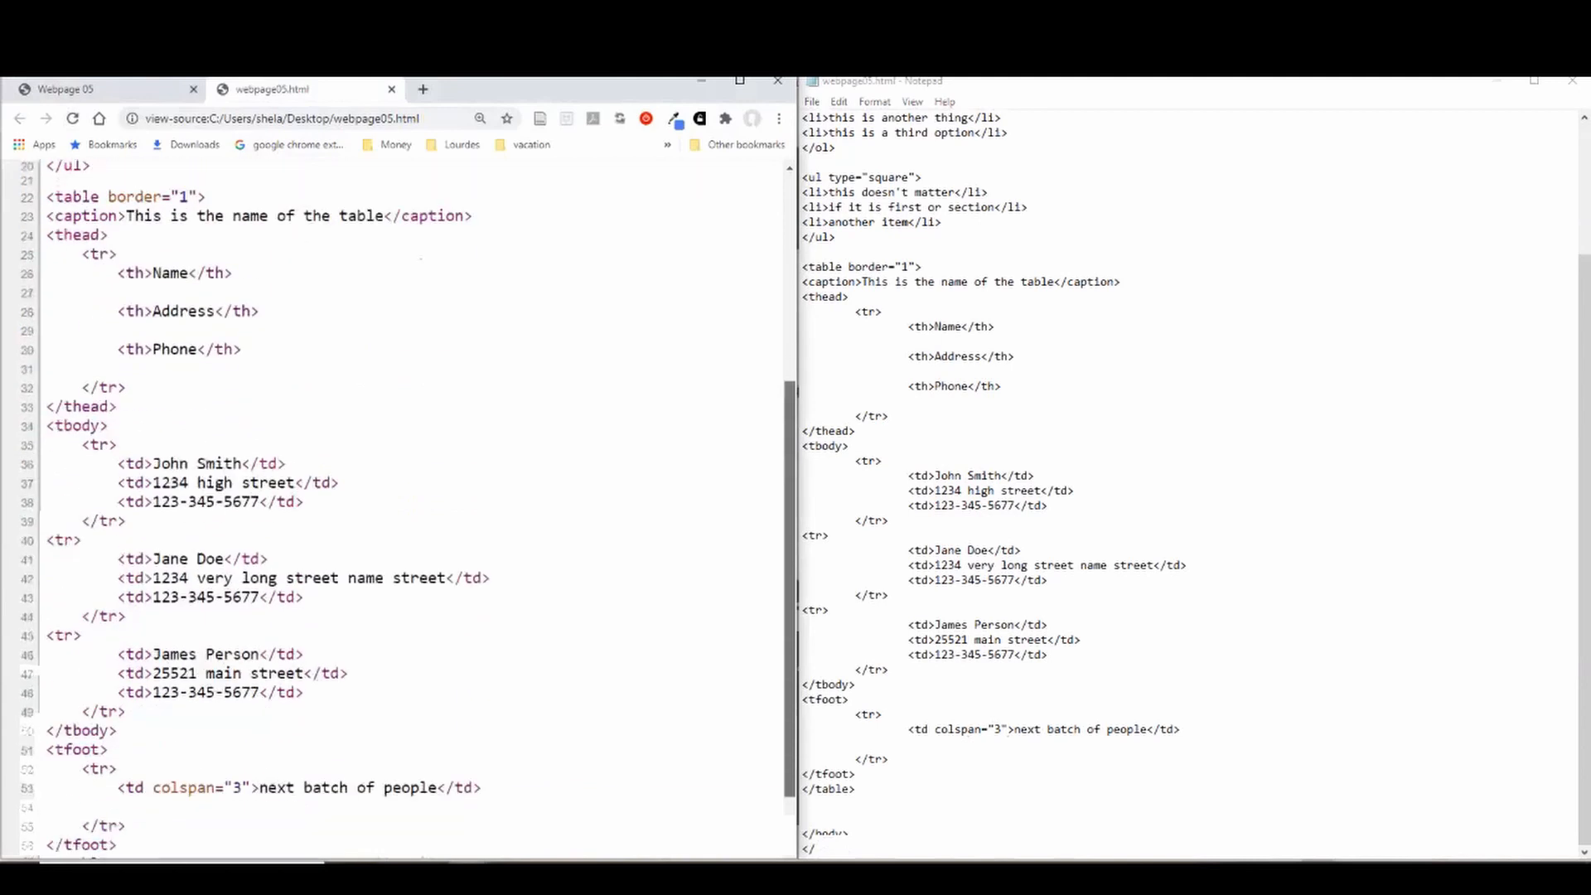
{"action": "scroll", "scroll_direction": "down", "scroll_amount": 3}
{"action": "type", "text": " rowspan=\"2\""}
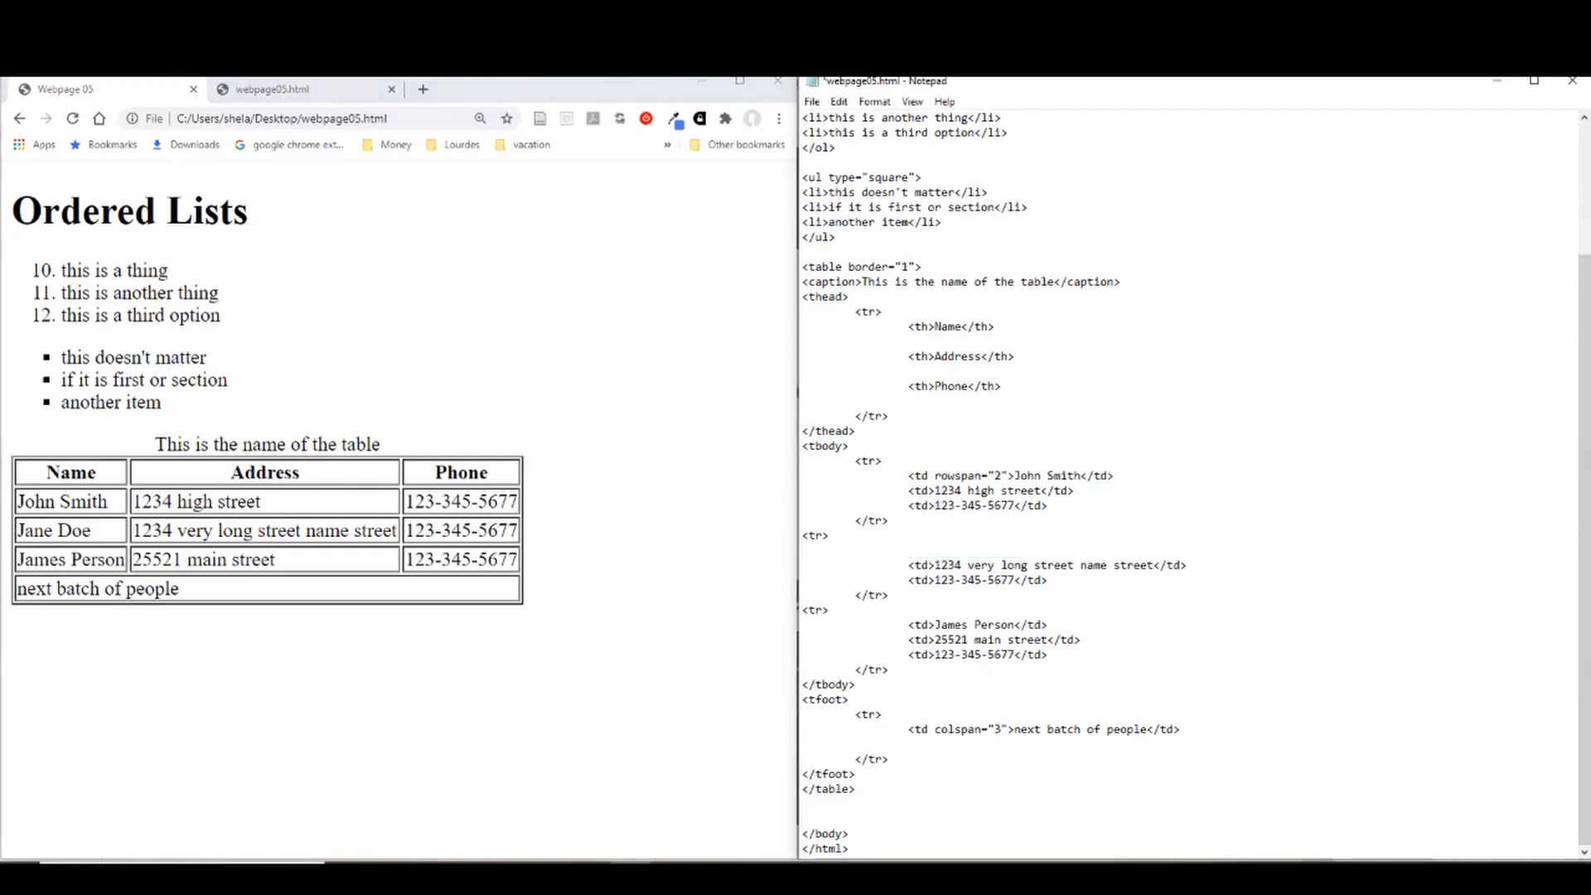
Step: Move the cursor to the Jane Doe name cell line in Notepad
{"action": "left_click", "coordinate": [908, 549]}
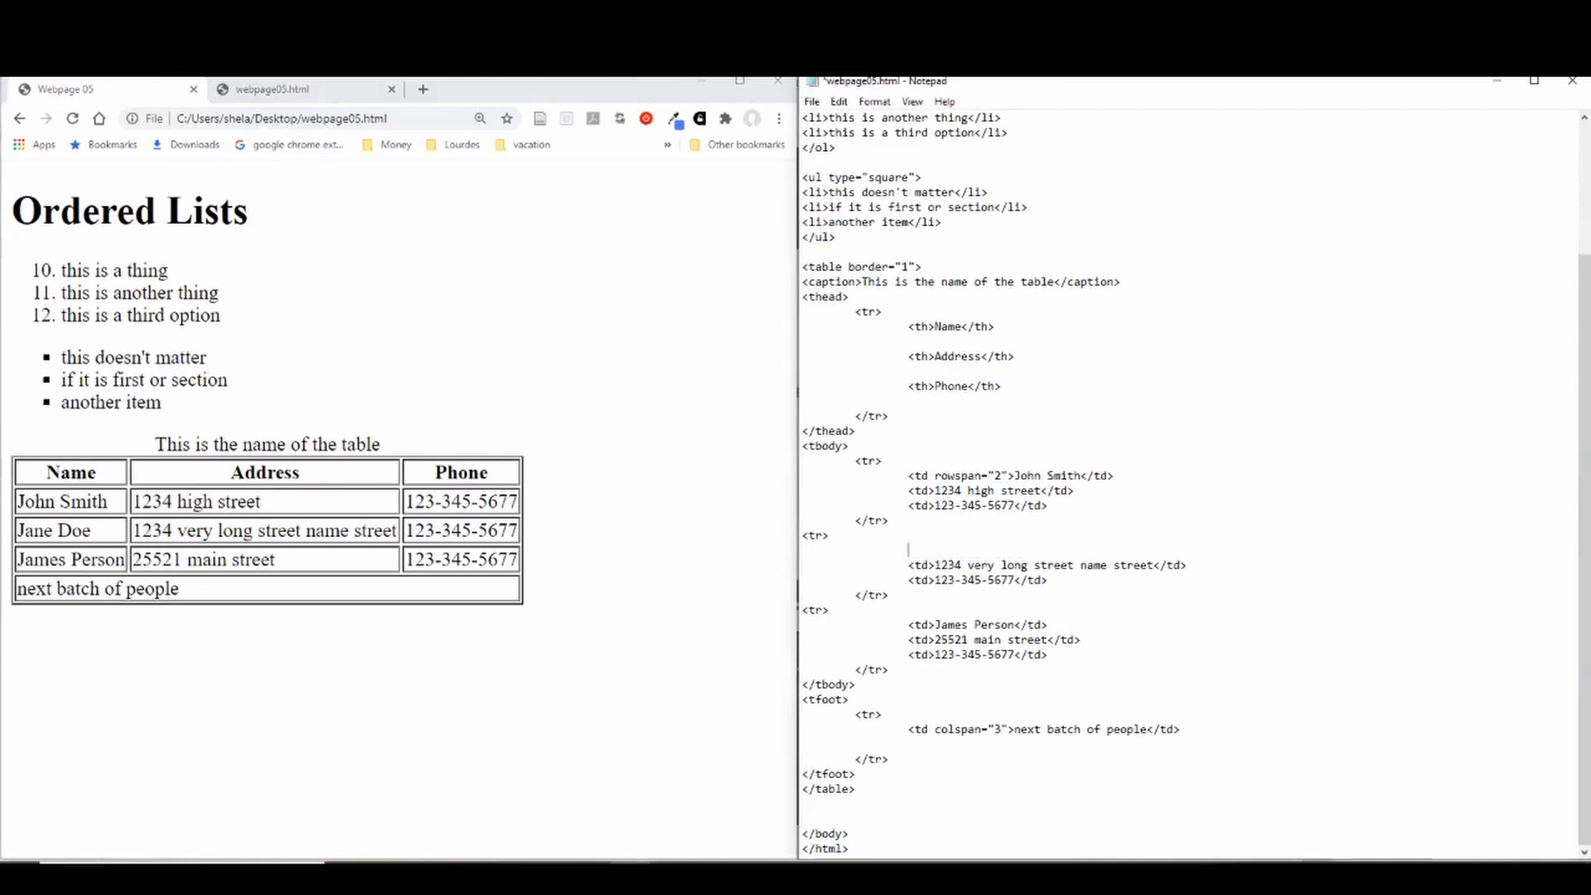